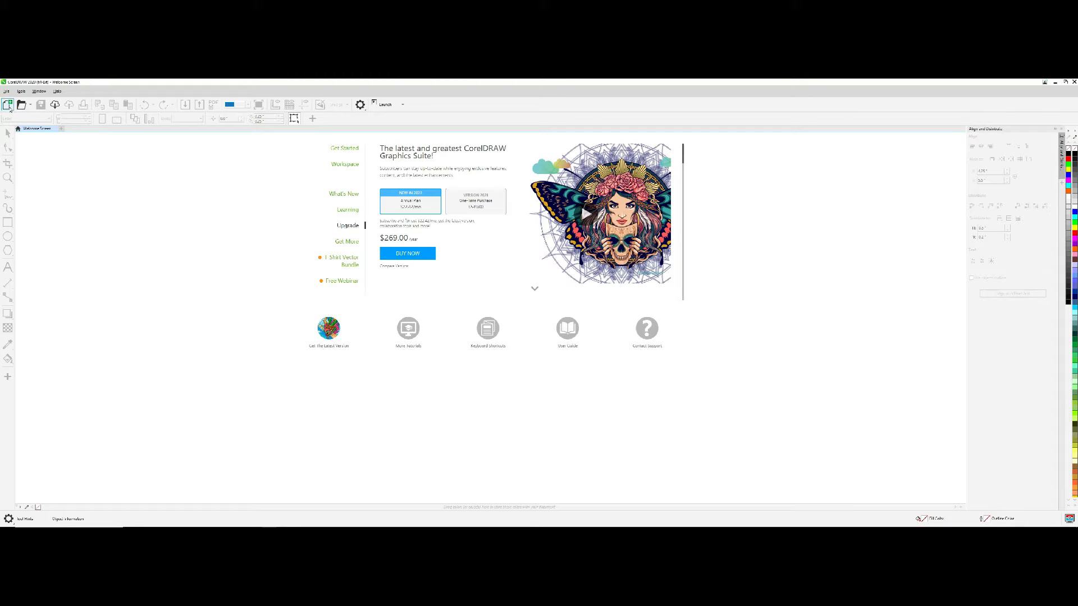
Create a new named document with a square custom page size and colour settings expanded
click(7, 104)
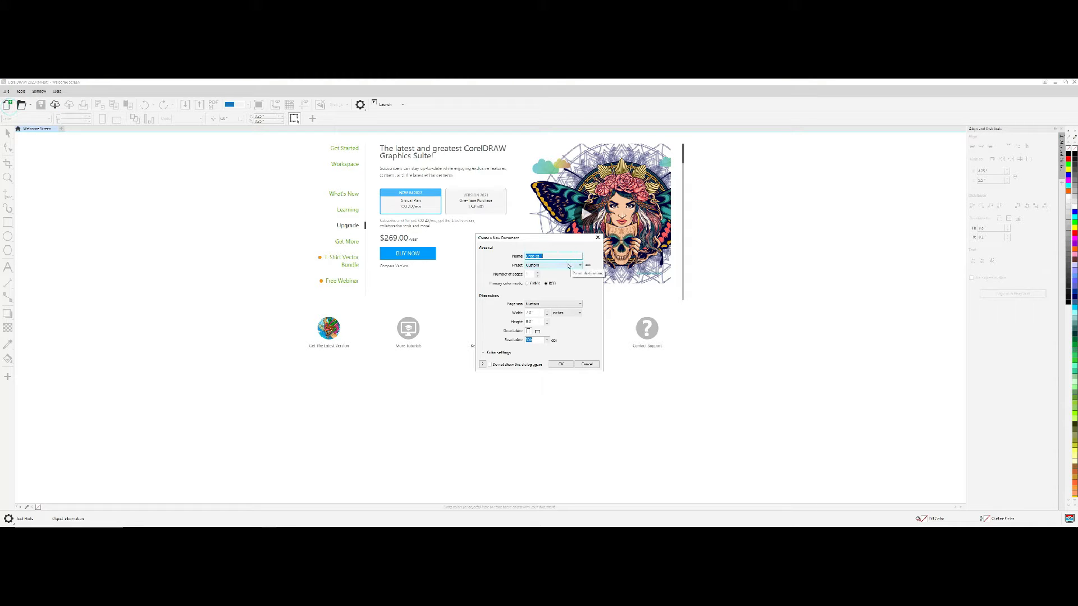
text(Base-scr)
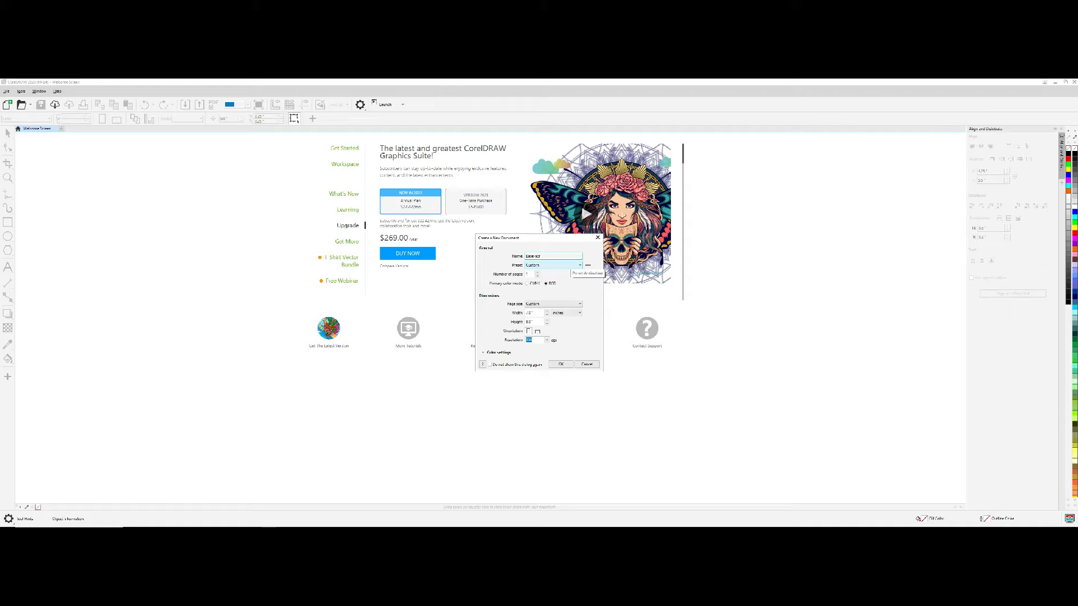
text(lic cutouts for LED light)
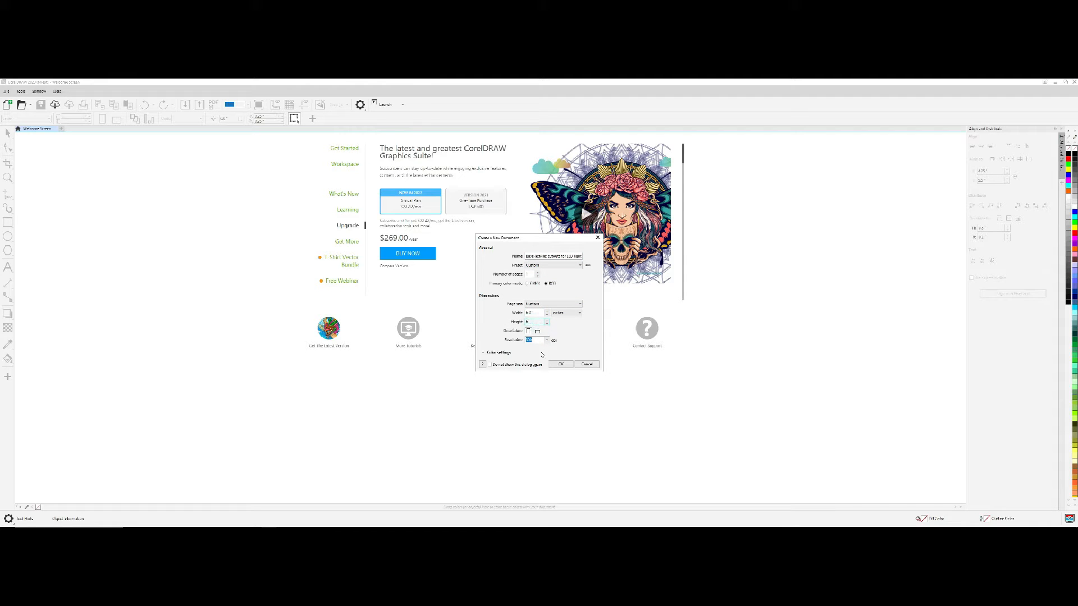
click(482, 351)
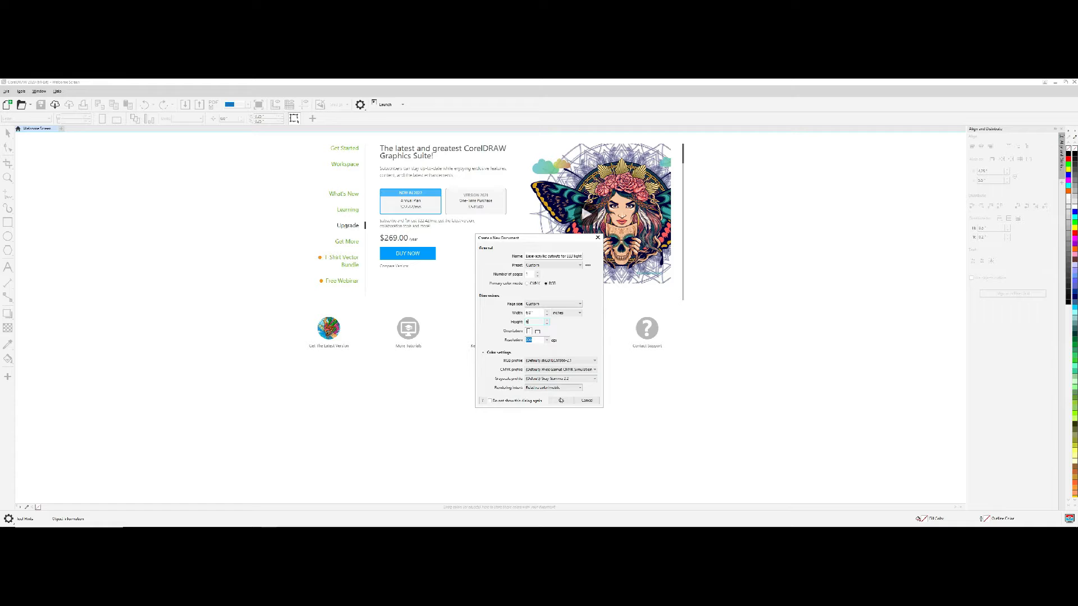
click(562, 401)
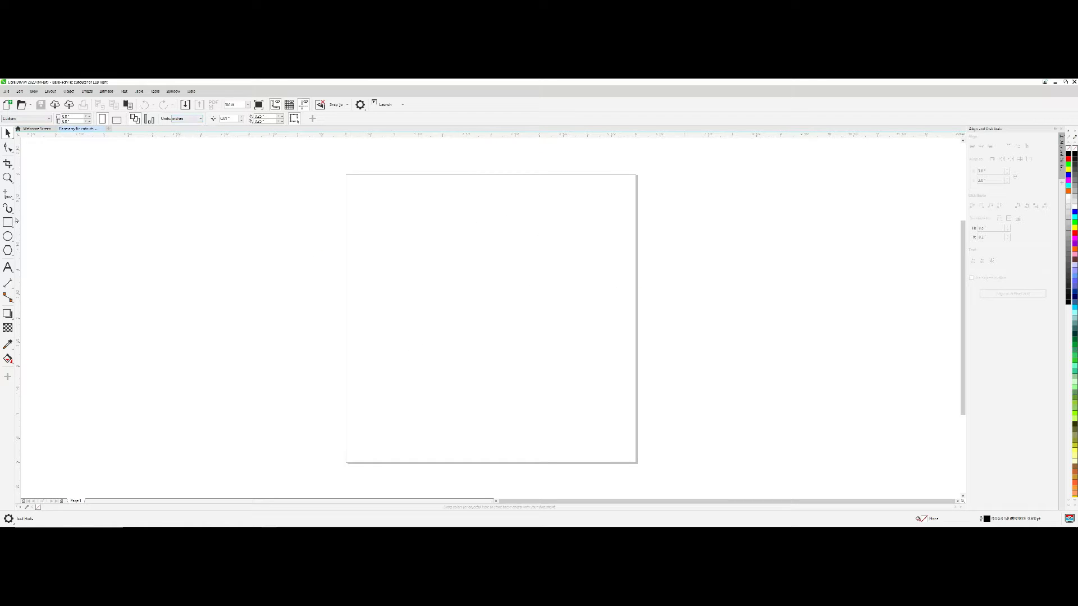
Draw a wide horizontal ellipse outline across the upper half of the page
click(8, 223)
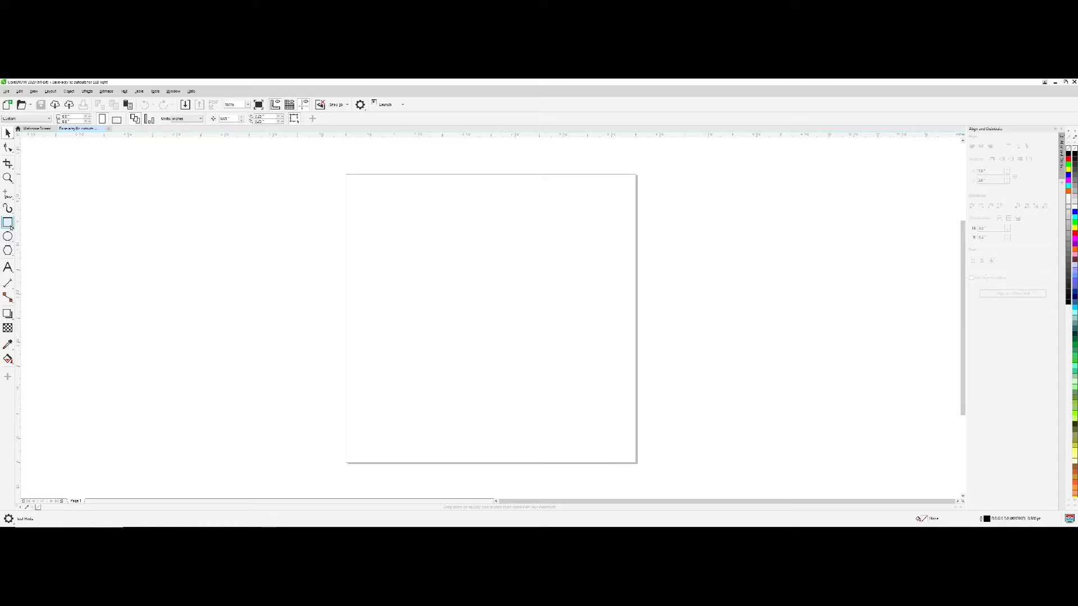
click(8, 236)
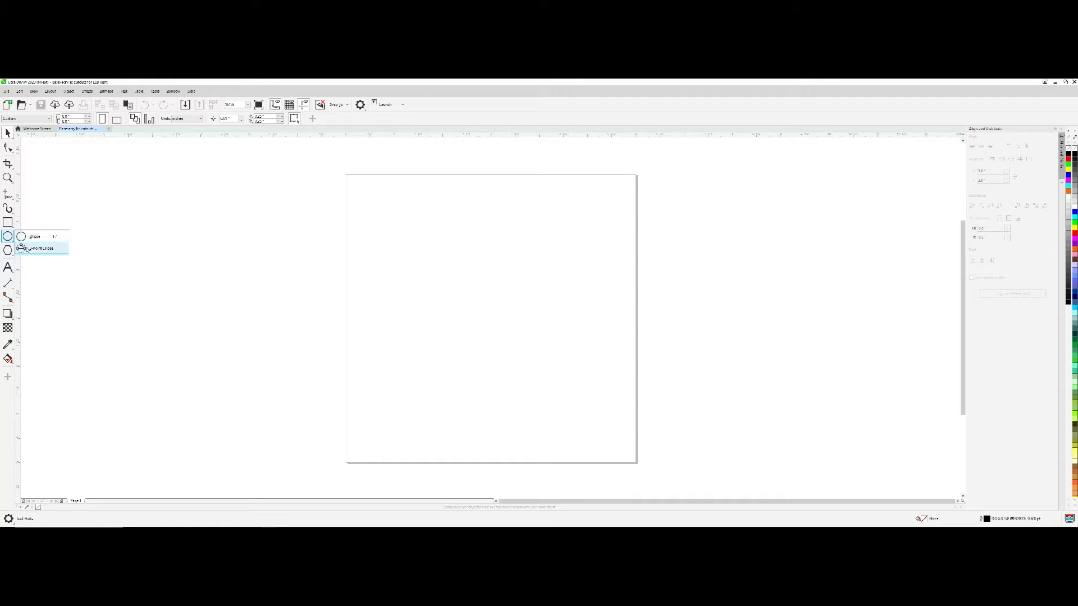
click(40, 248)
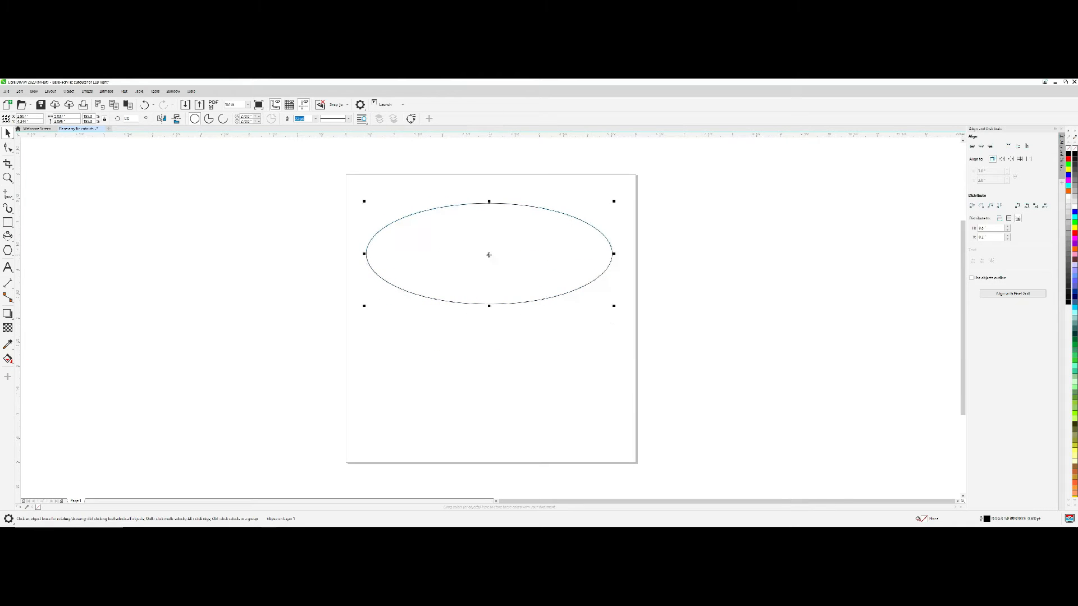
mouse_move(487, 352)
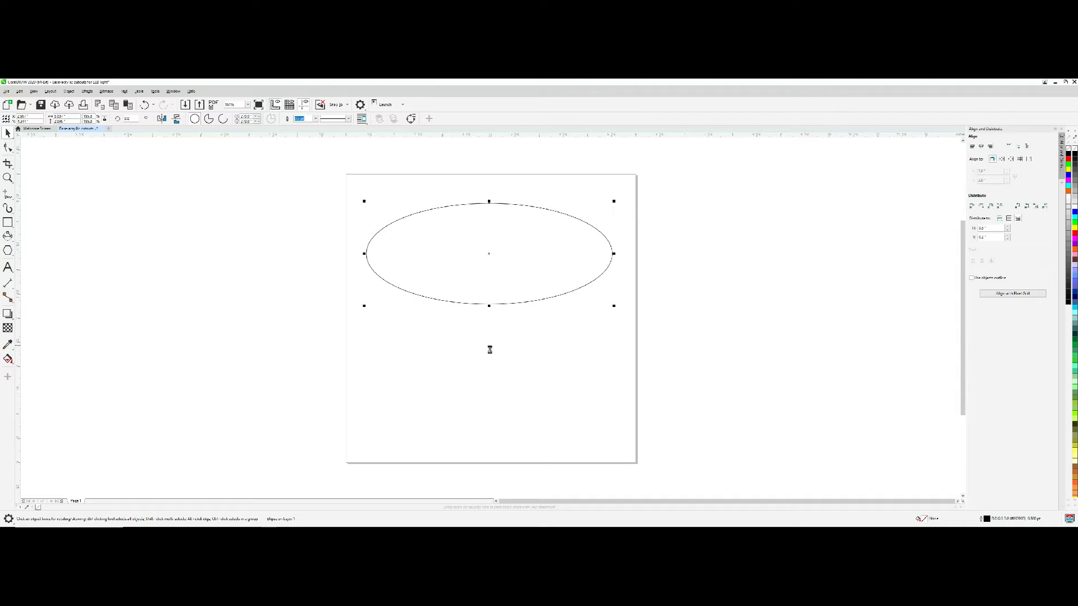
mouse_move(463, 260)
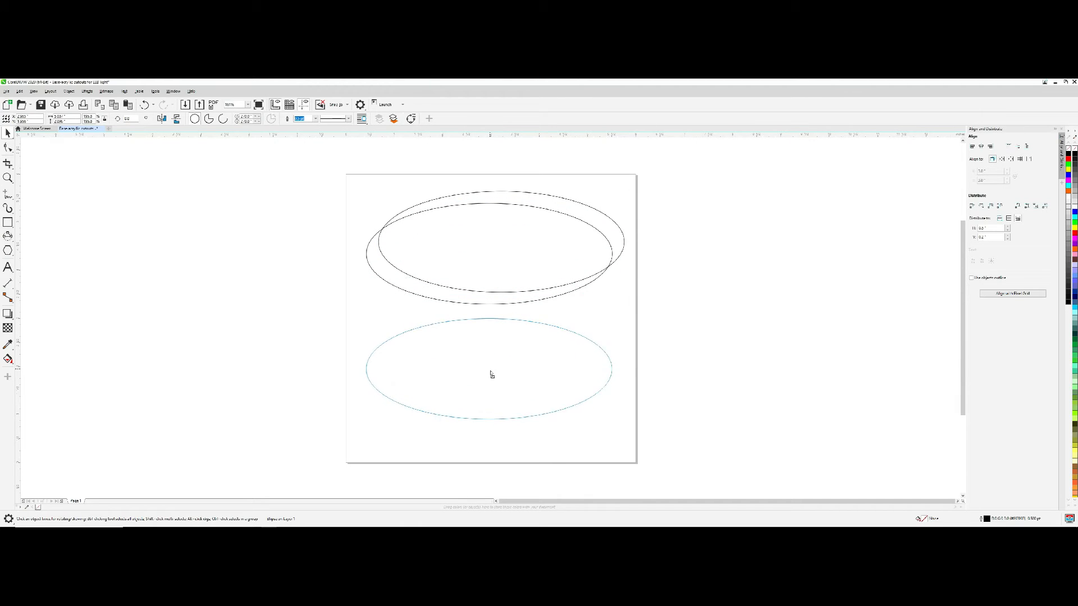
Drop a copy of the ellipse in the lower half of the page and deselect it
click(488, 374)
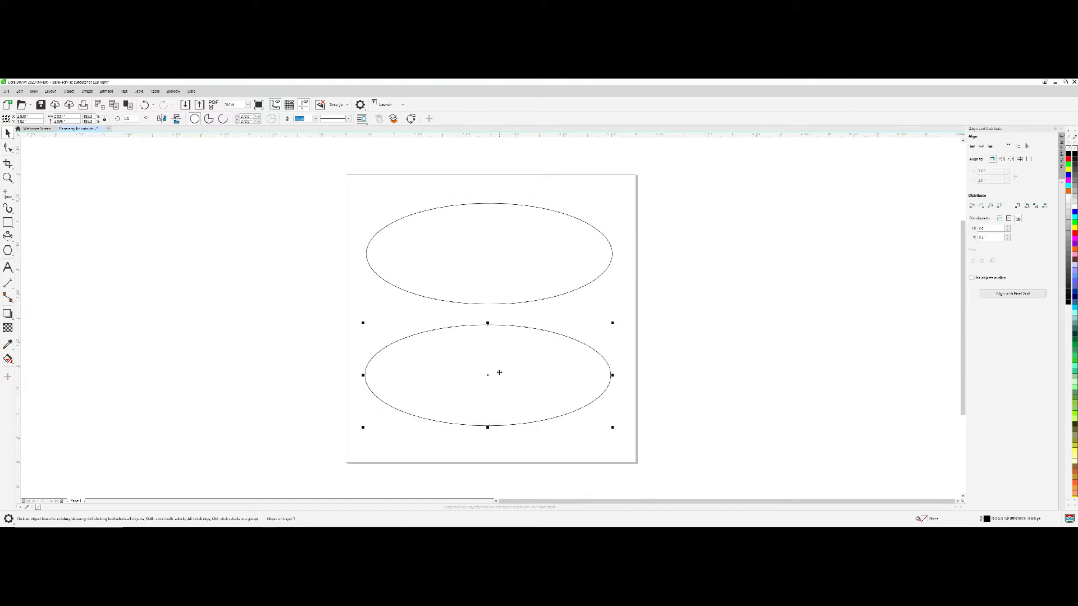
mouse_move(506, 356)
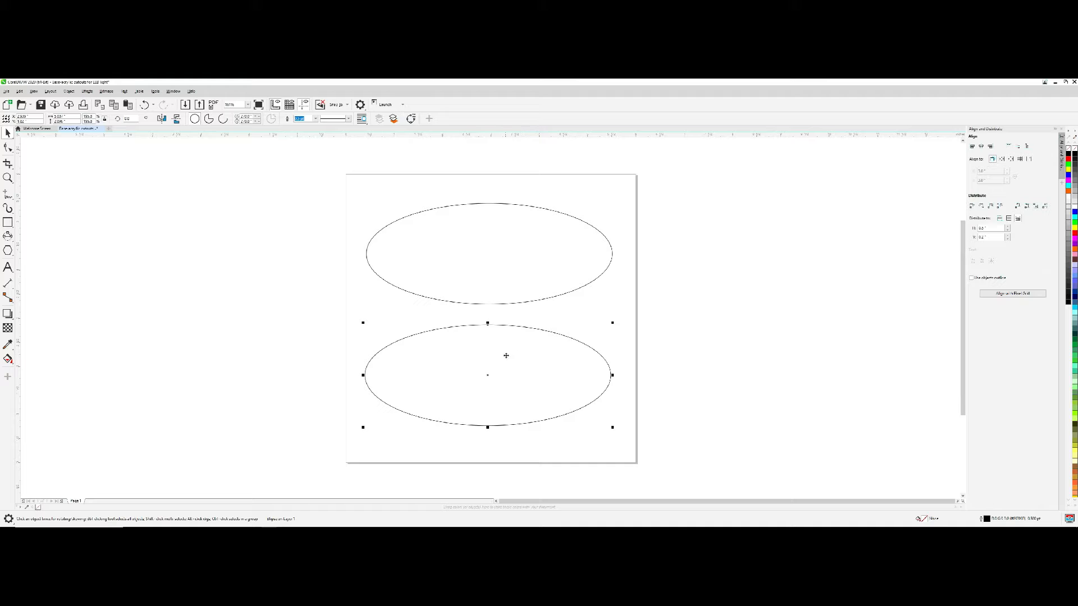
click(709, 317)
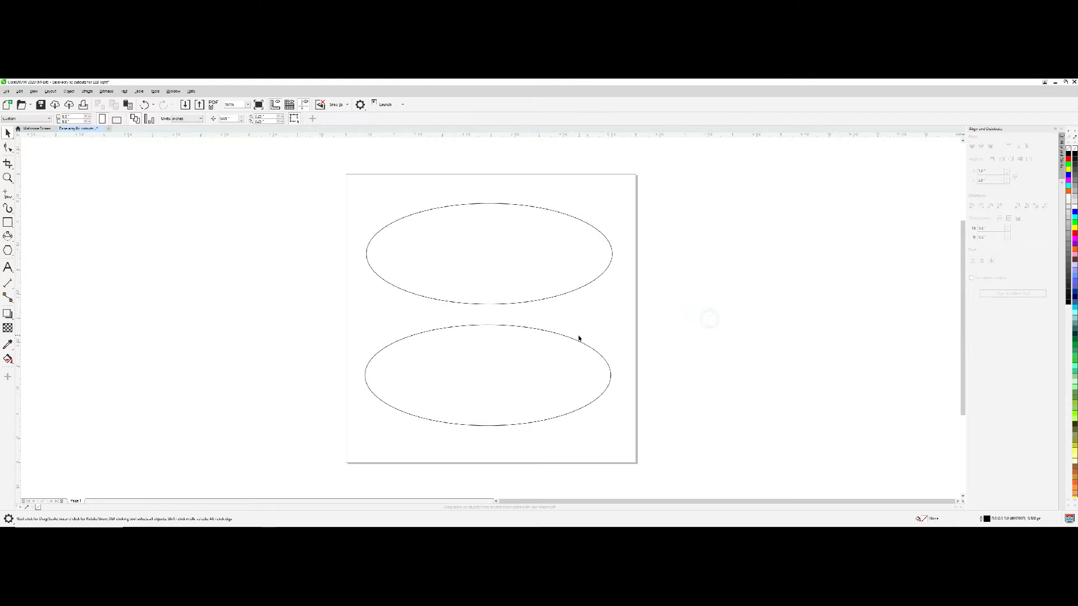
mouse_move(415, 253)
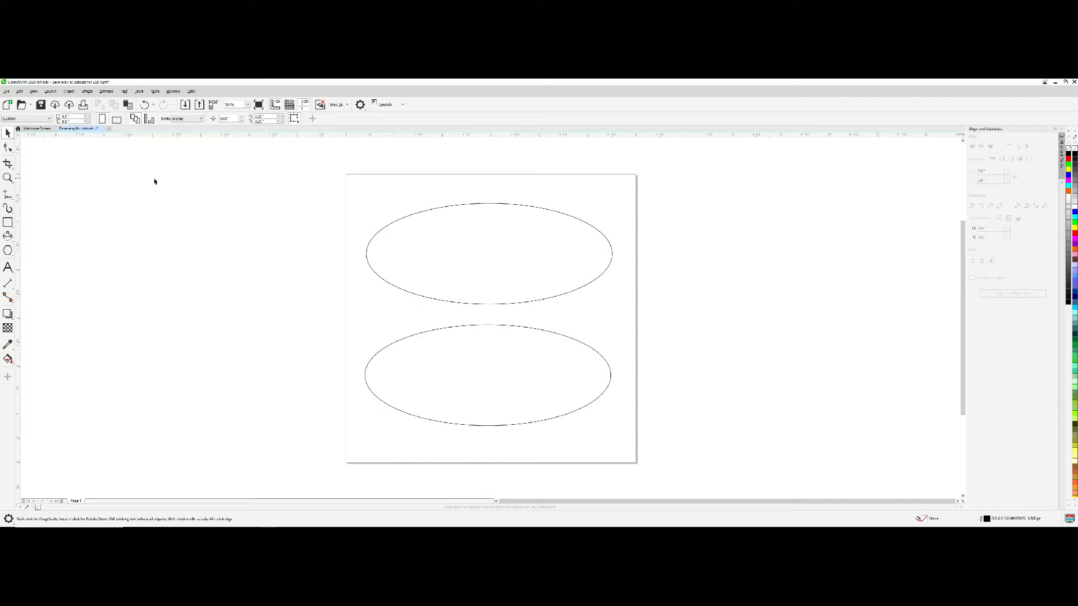
click(8, 164)
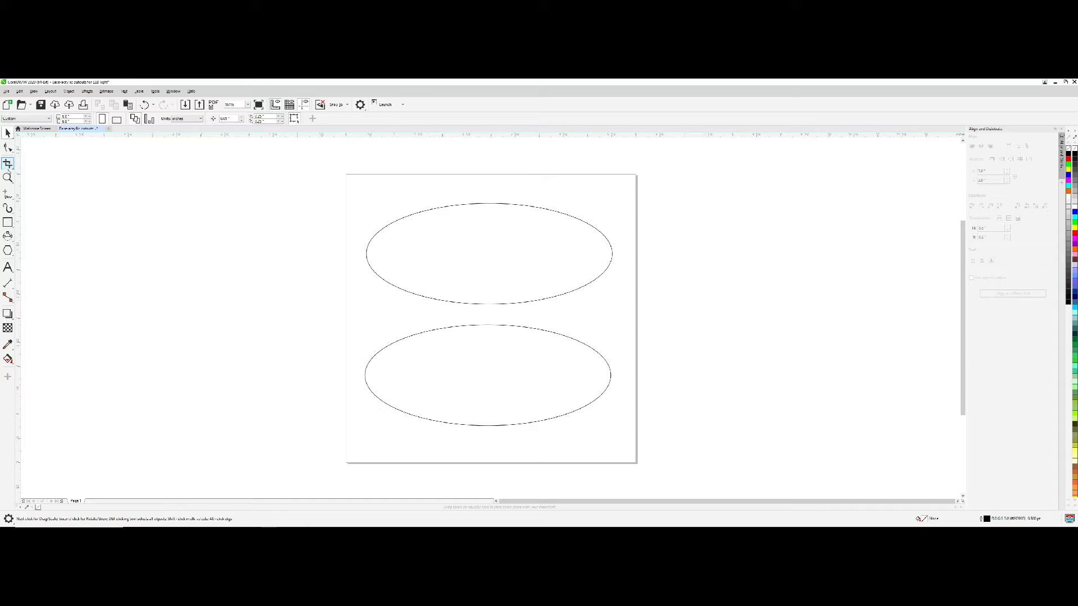
mouse_move(8, 223)
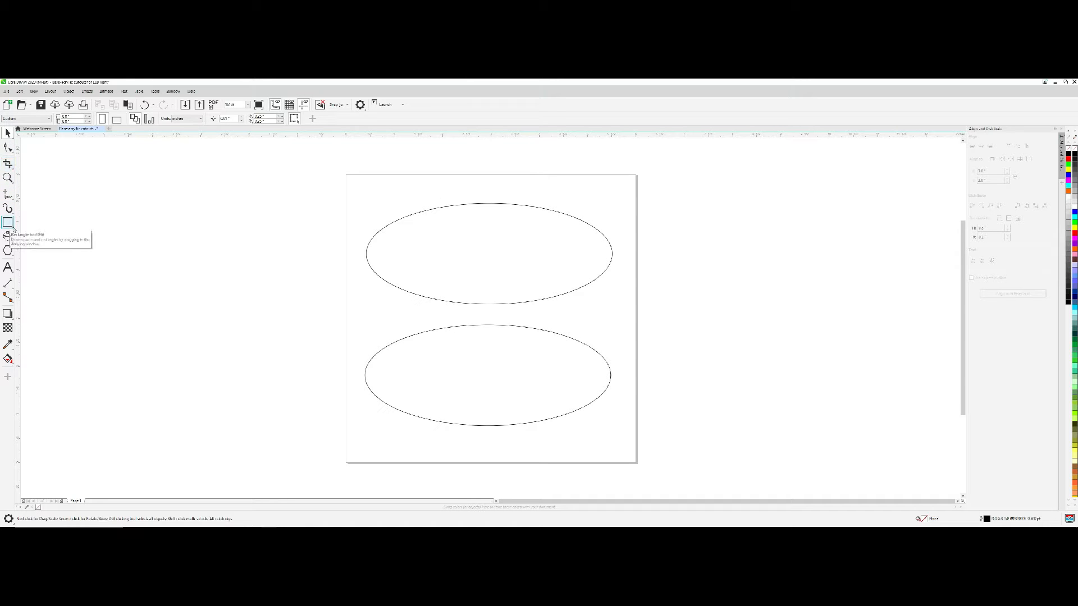
click(7, 221)
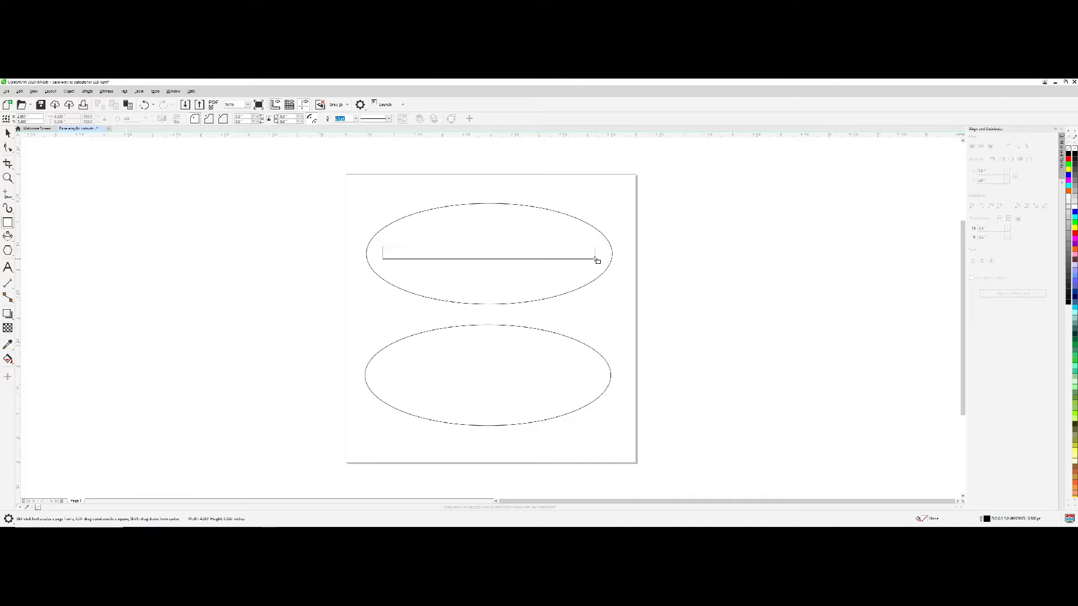
Draw a thin slot rectangle inside the top ellipse and check its size with a parallel dimension
click(489, 259)
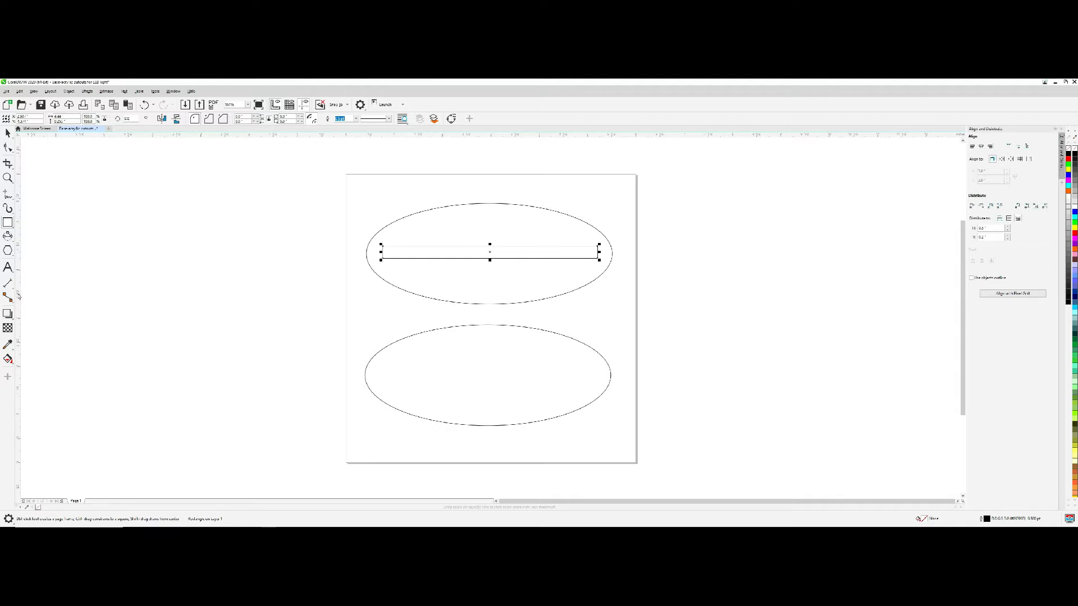
click(9, 283)
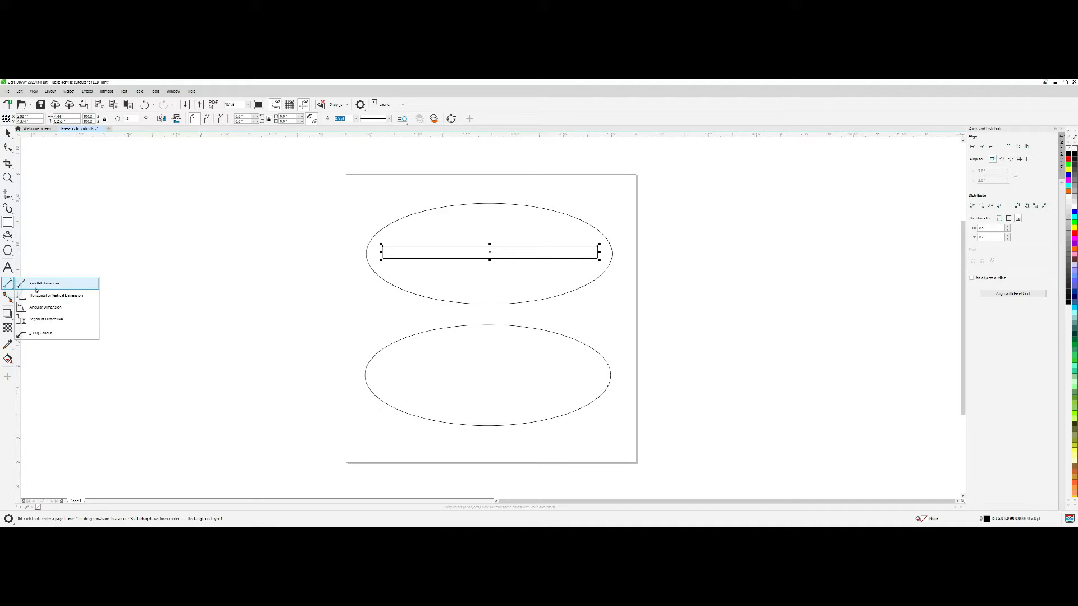
click(45, 283)
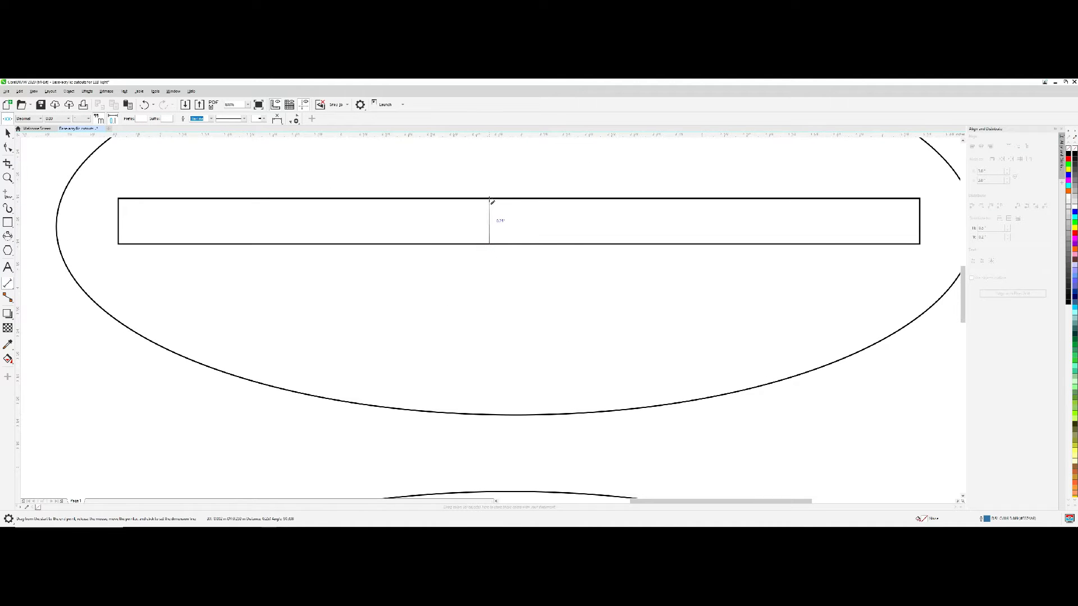
mouse_move(488, 213)
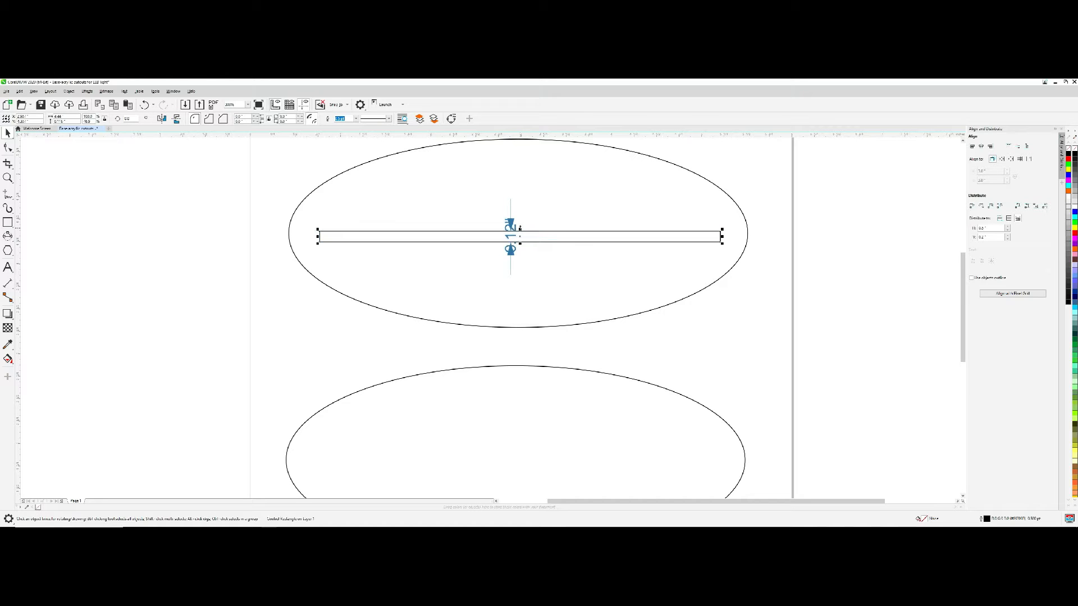
mouse_move(343, 301)
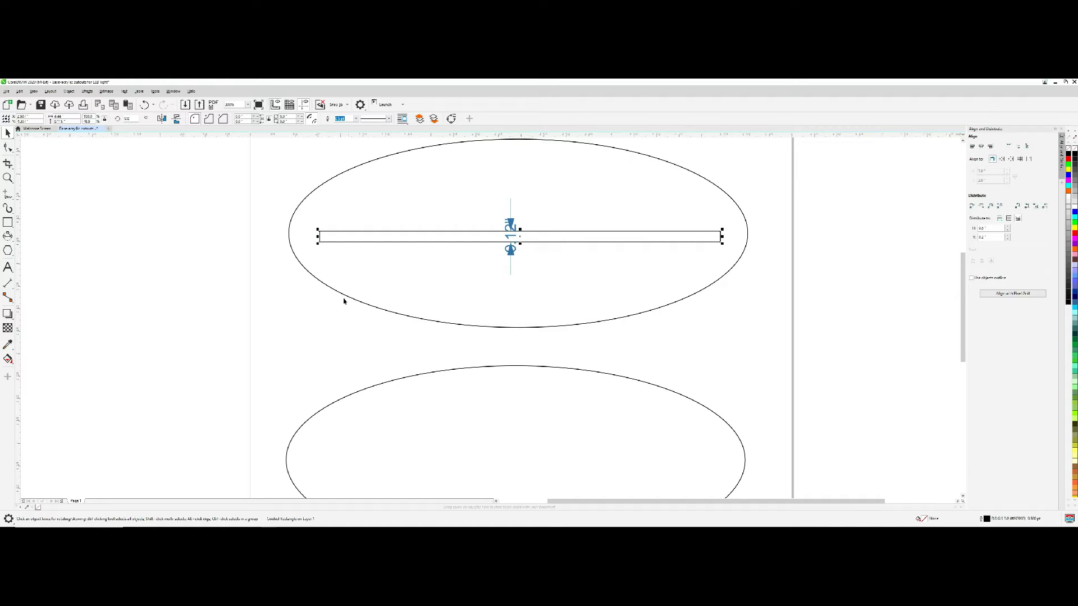
click(255, 302)
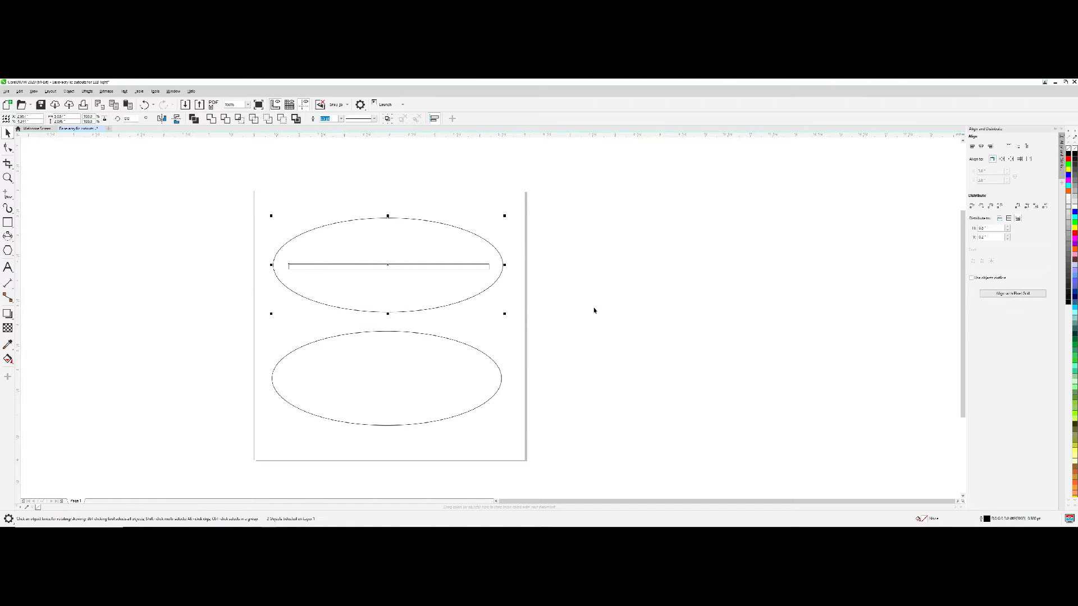
mouse_move(1000, 159)
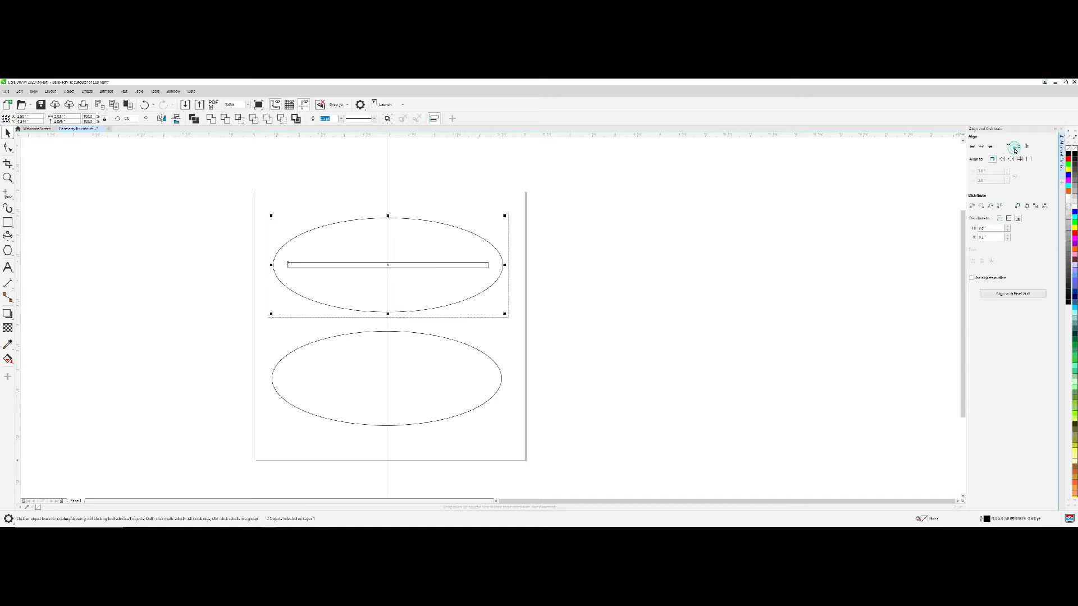
mouse_move(562, 298)
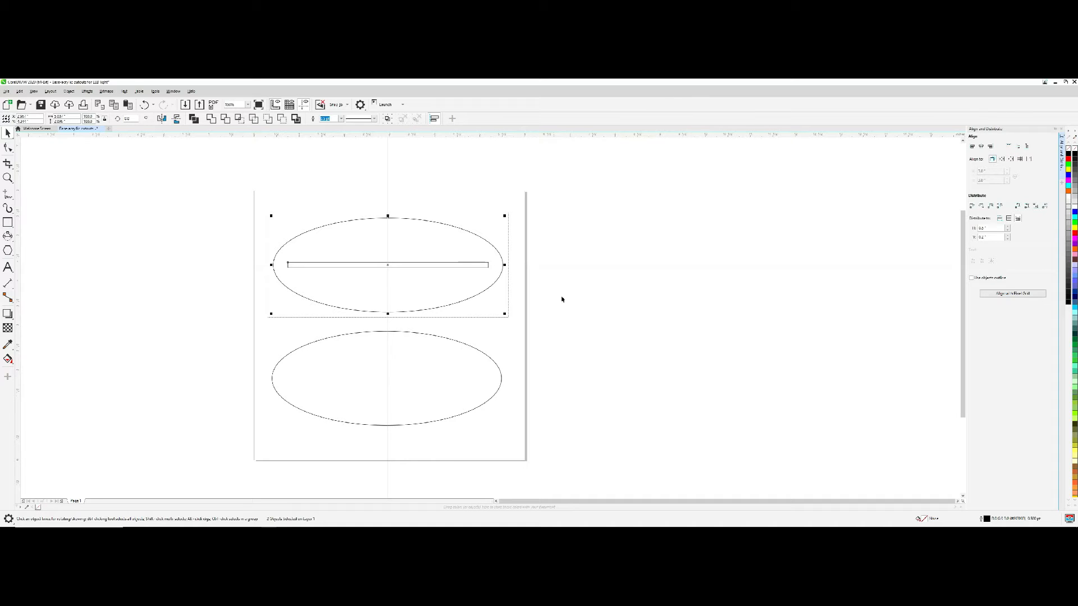
Centre the slot rectangle on the upper ellipse and clear the selection
click(536, 309)
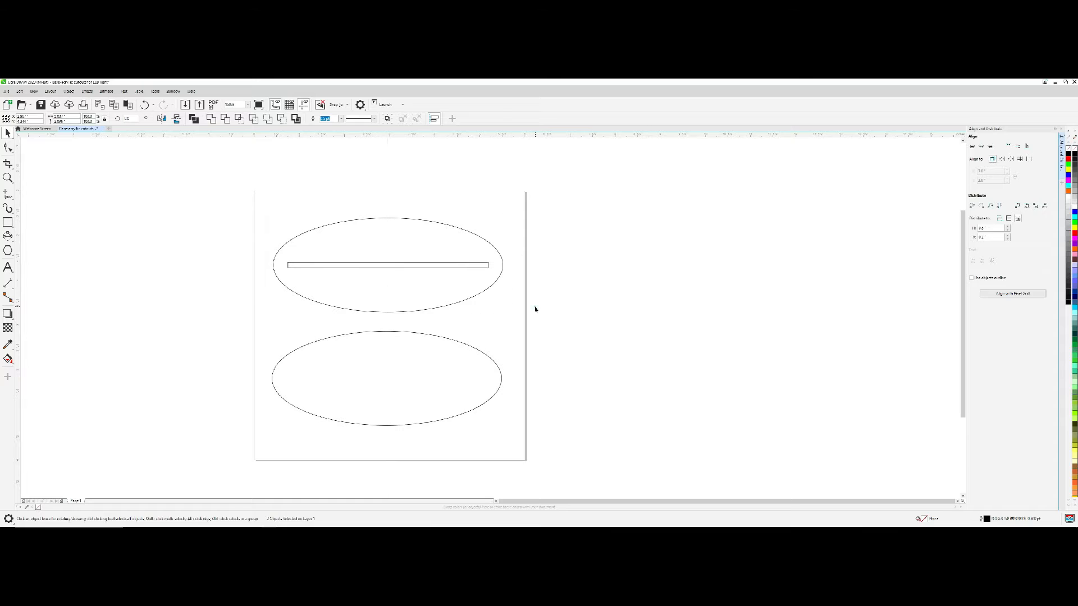
click(358, 370)
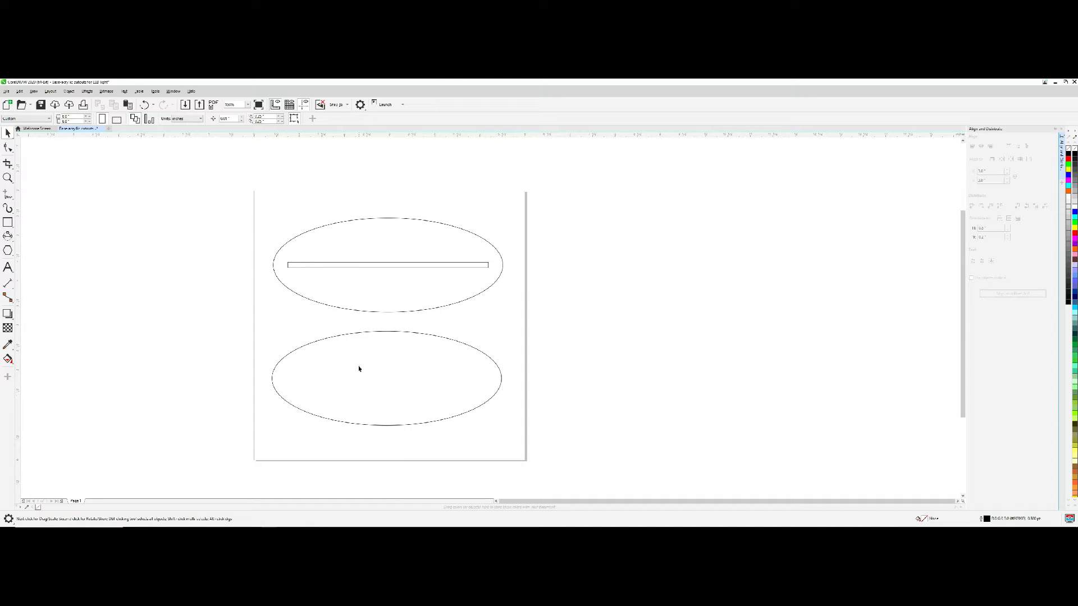
mouse_move(366, 390)
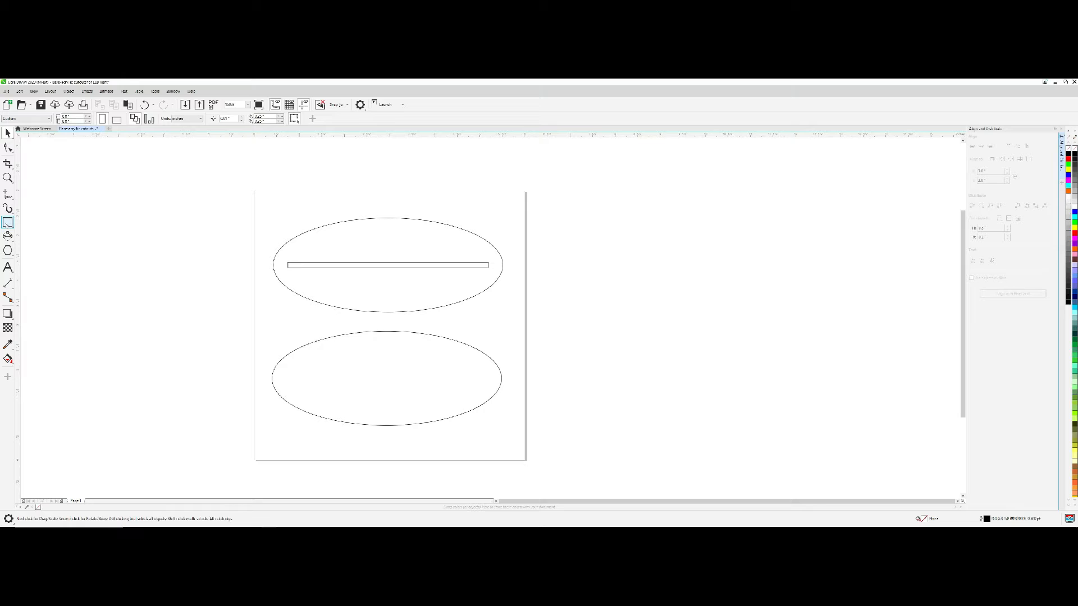
Draw a 0.60 inch tall slot in the lower ellipse and align it with the ellipse
click(8, 222)
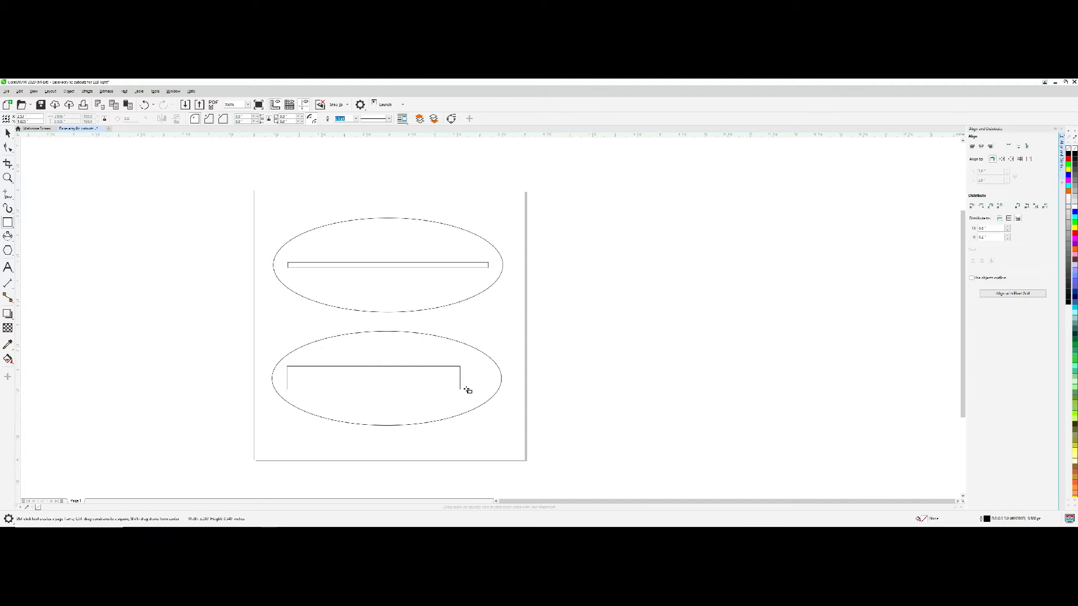
click(371, 377)
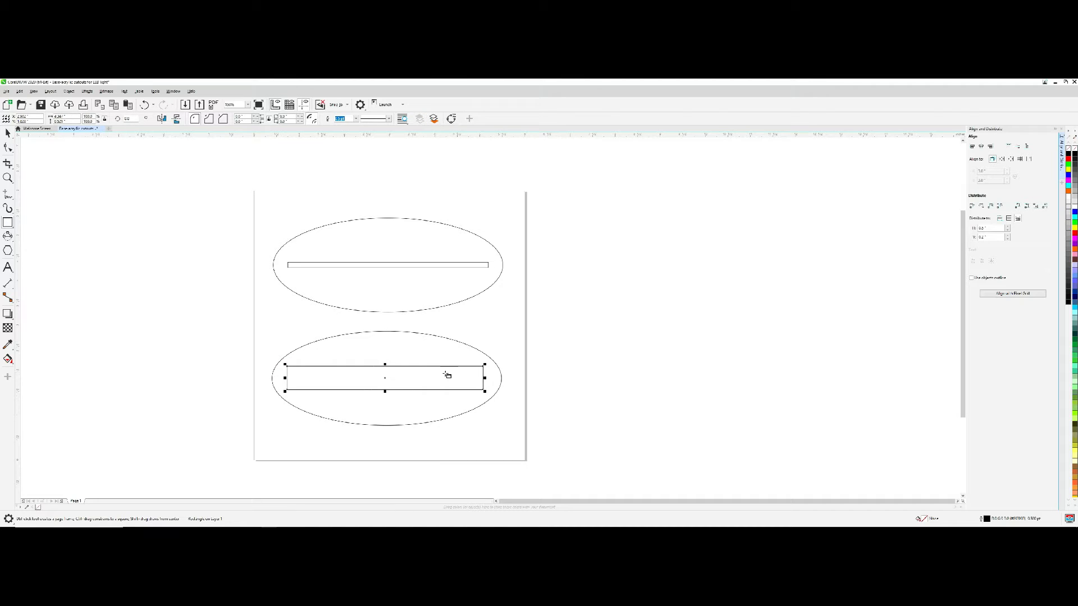
mouse_move(146, 282)
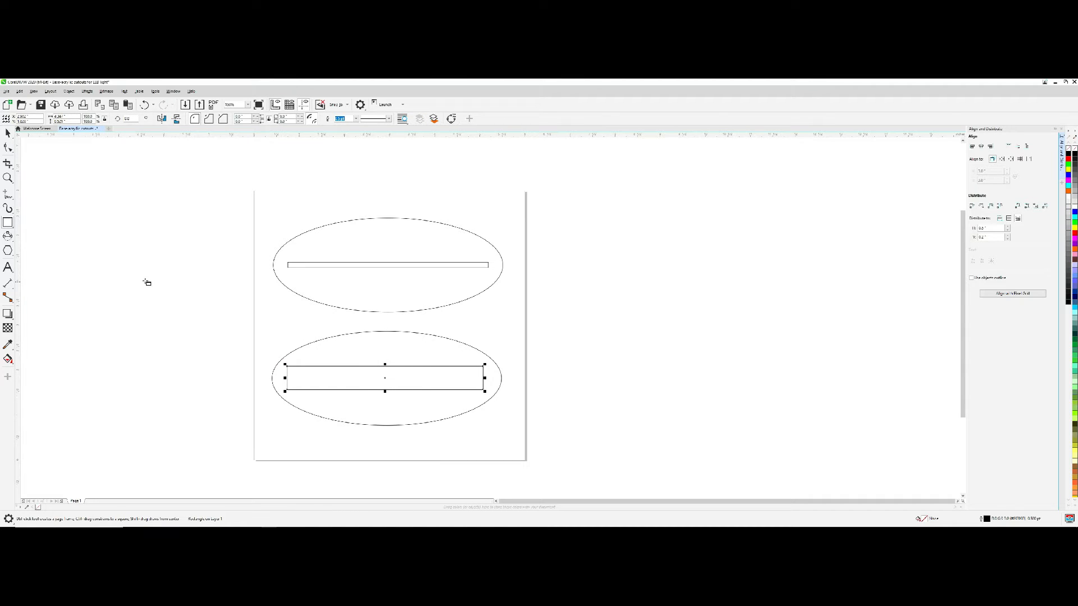
mouse_move(33, 206)
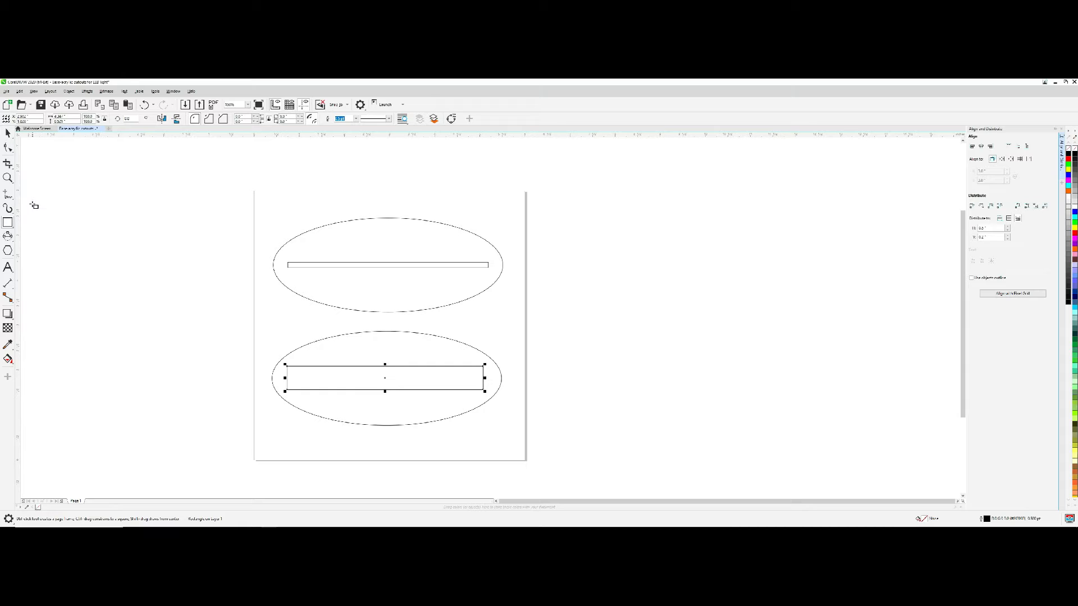
mouse_move(16, 198)
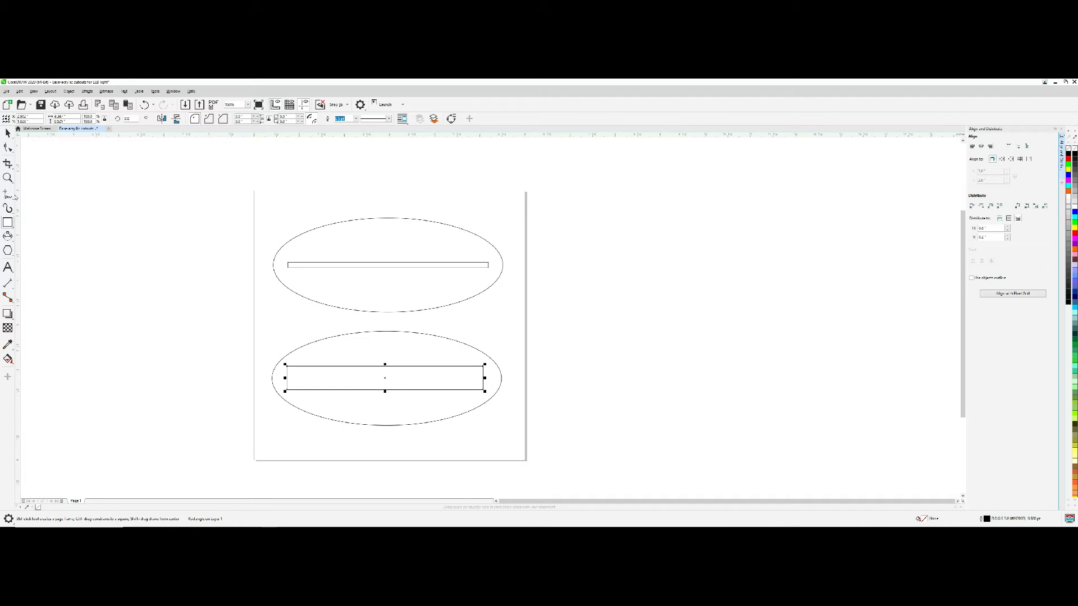
mouse_move(8, 196)
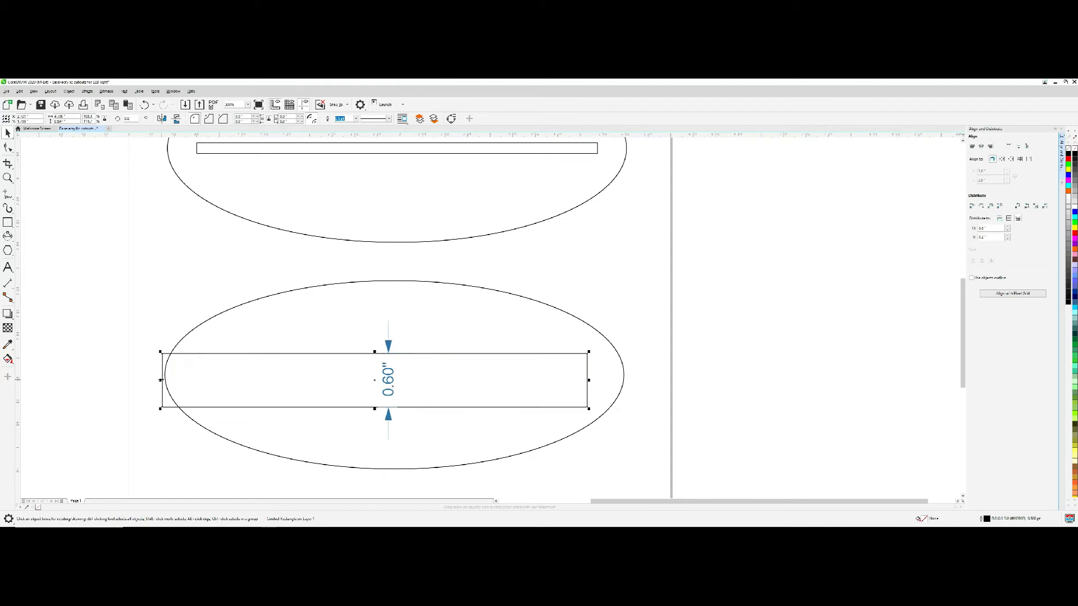
mouse_move(217, 345)
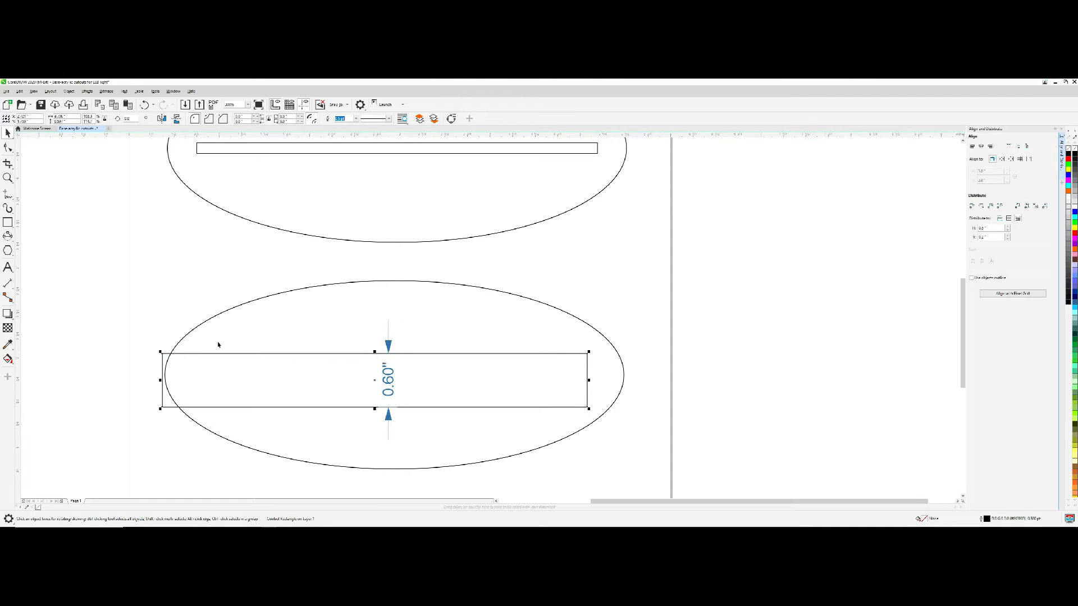
mouse_move(127, 260)
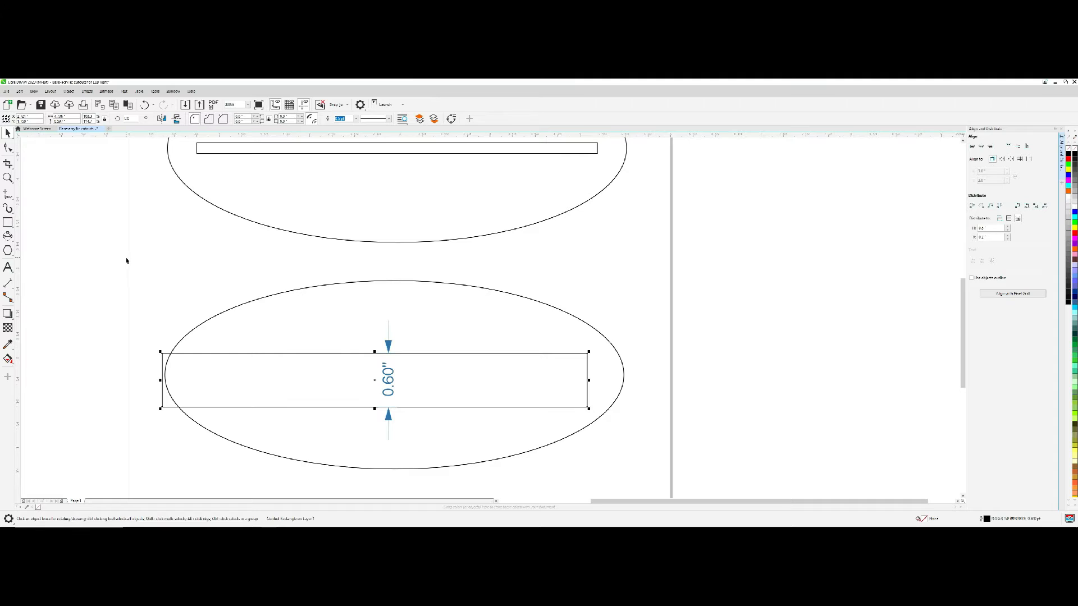
scroll(down, 3)
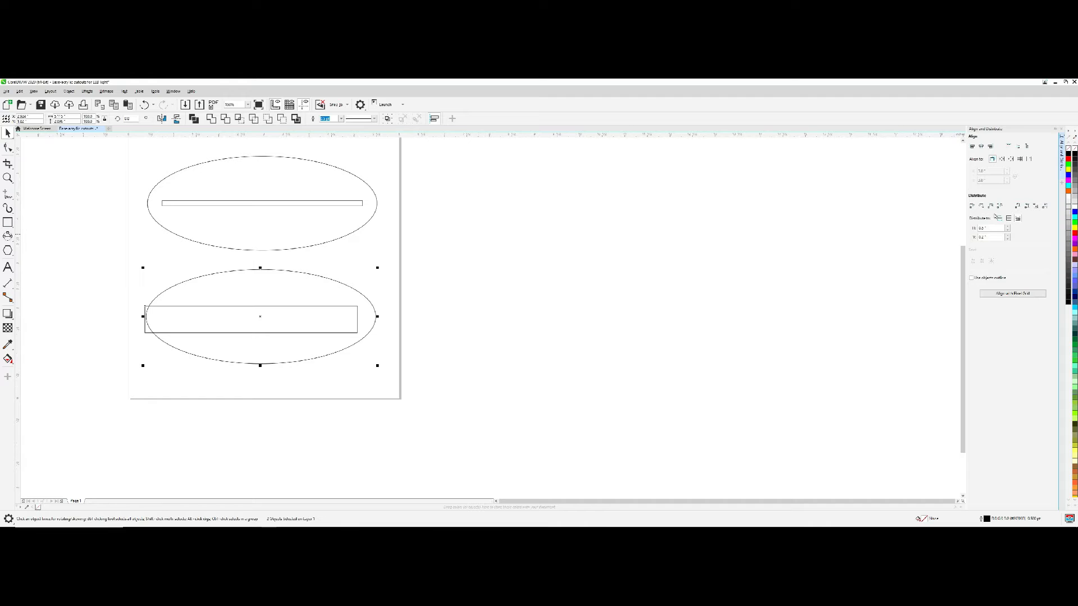
click(1020, 146)
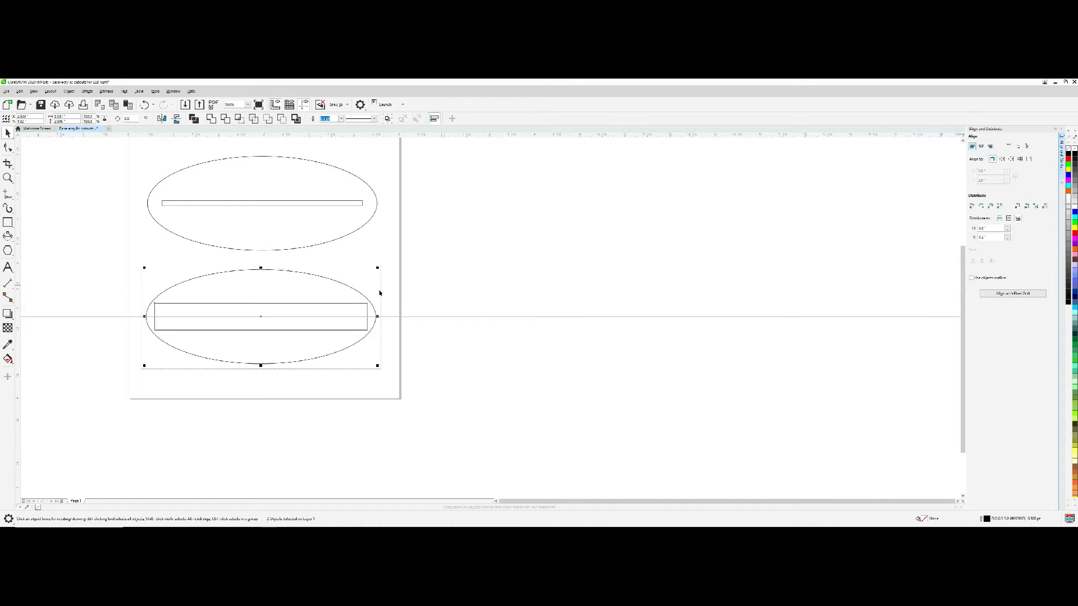
click(247, 330)
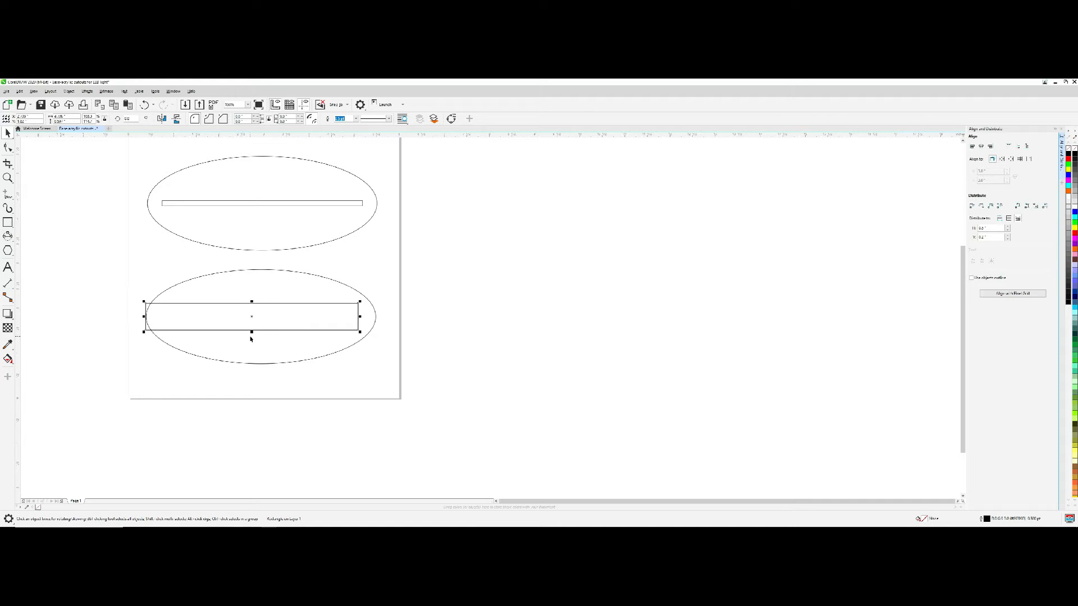
click(338, 371)
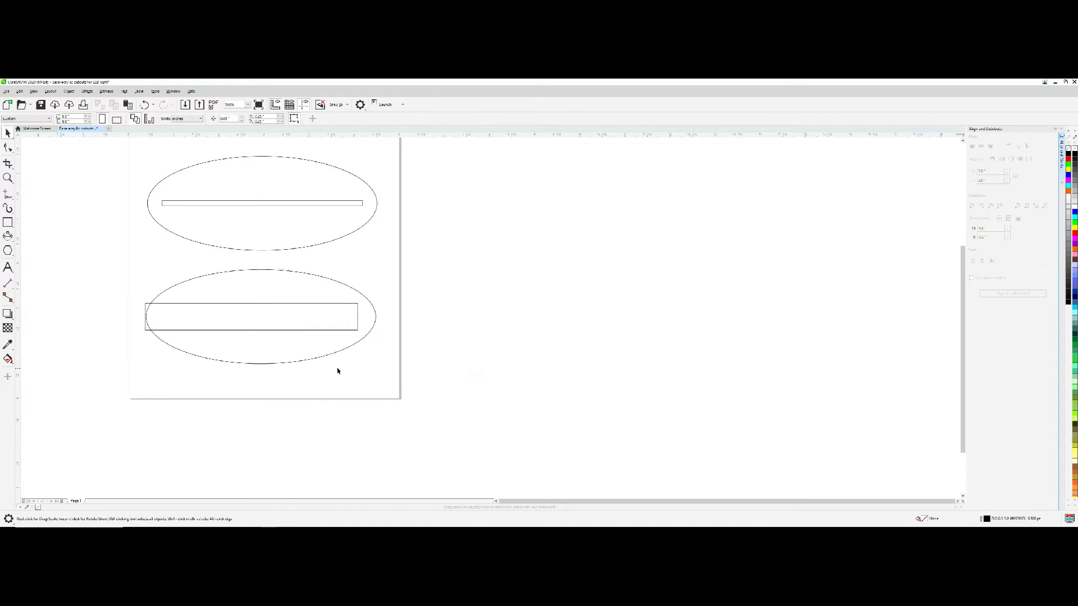
mouse_move(213, 346)
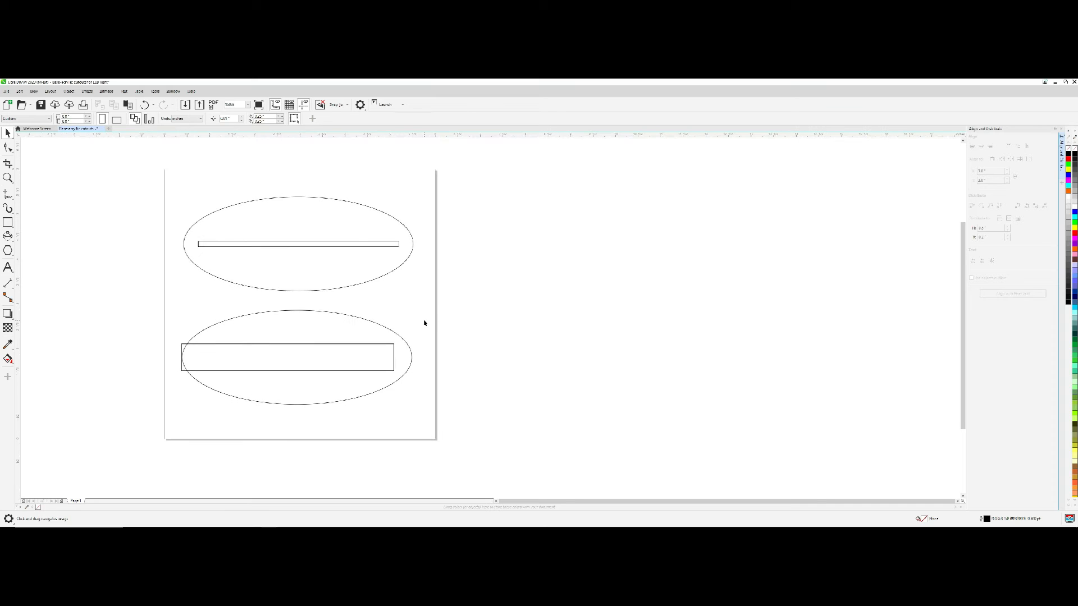
mouse_move(81, 487)
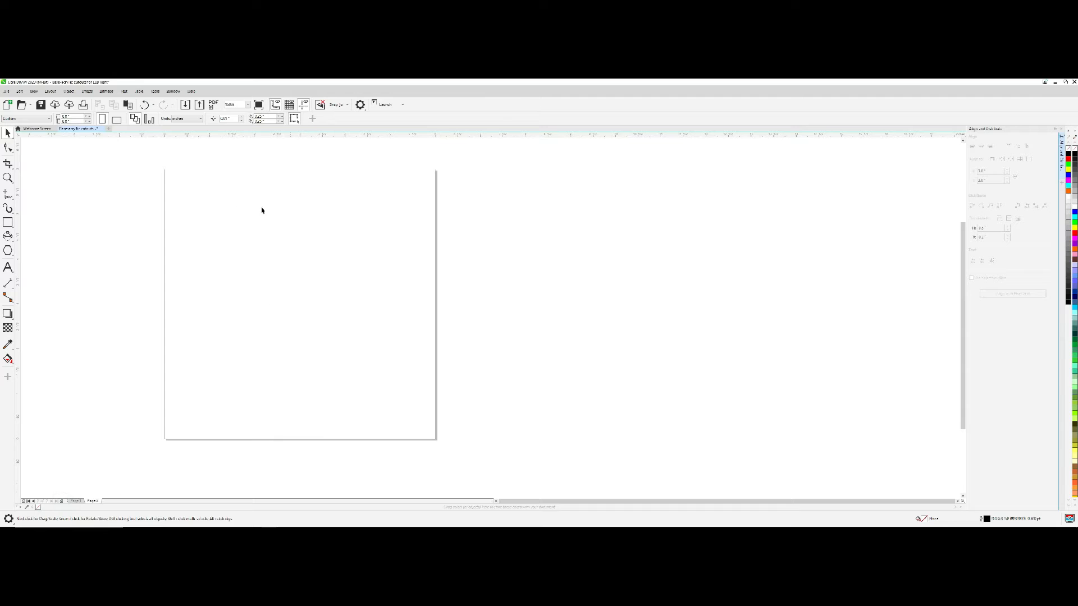
click(8, 91)
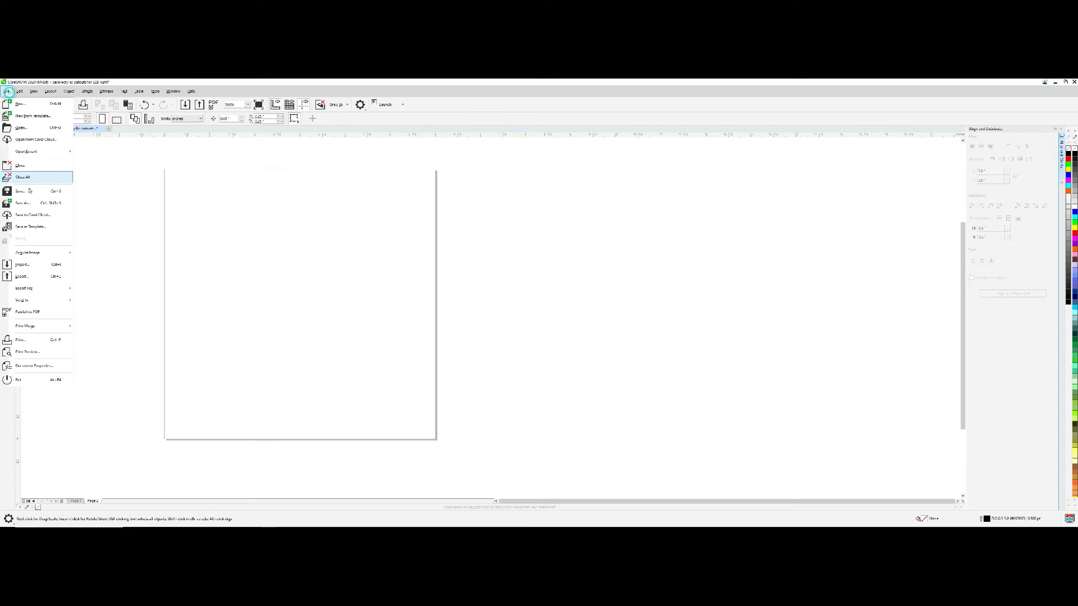
click(21, 264)
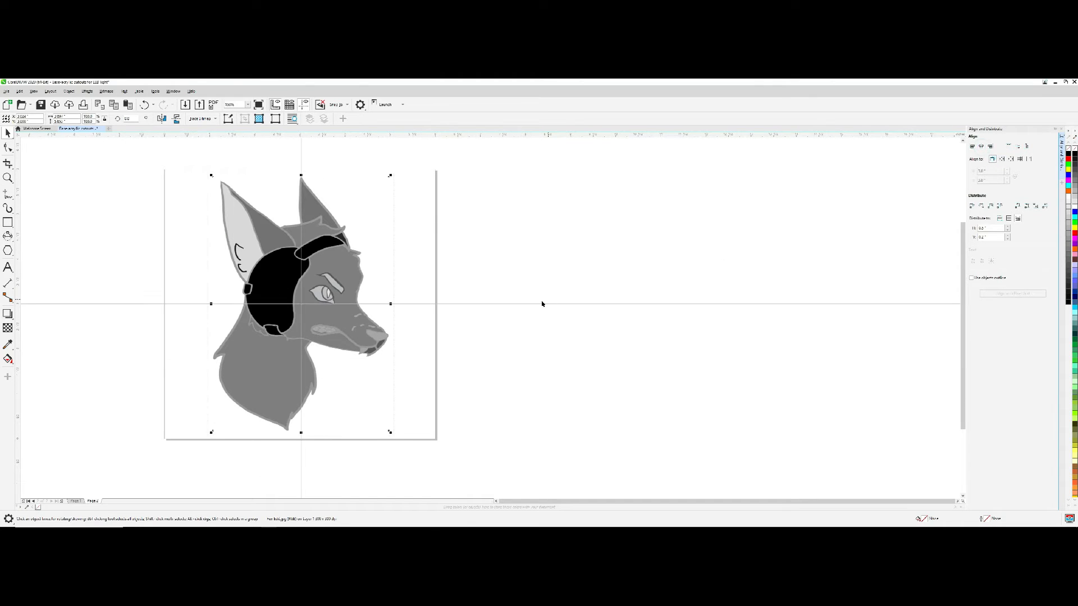
click(488, 349)
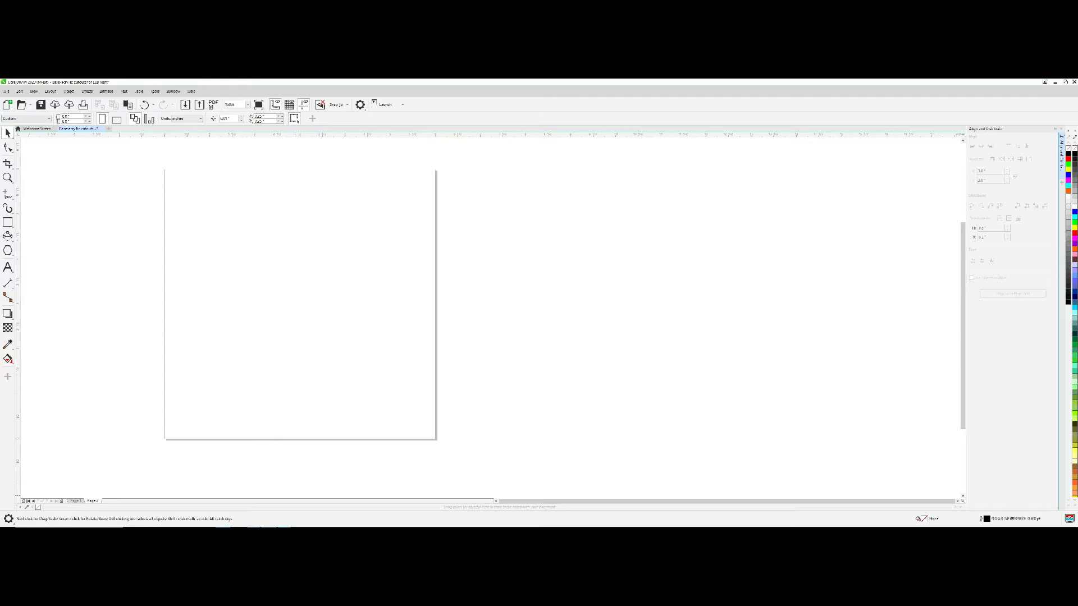
mouse_move(252, 521)
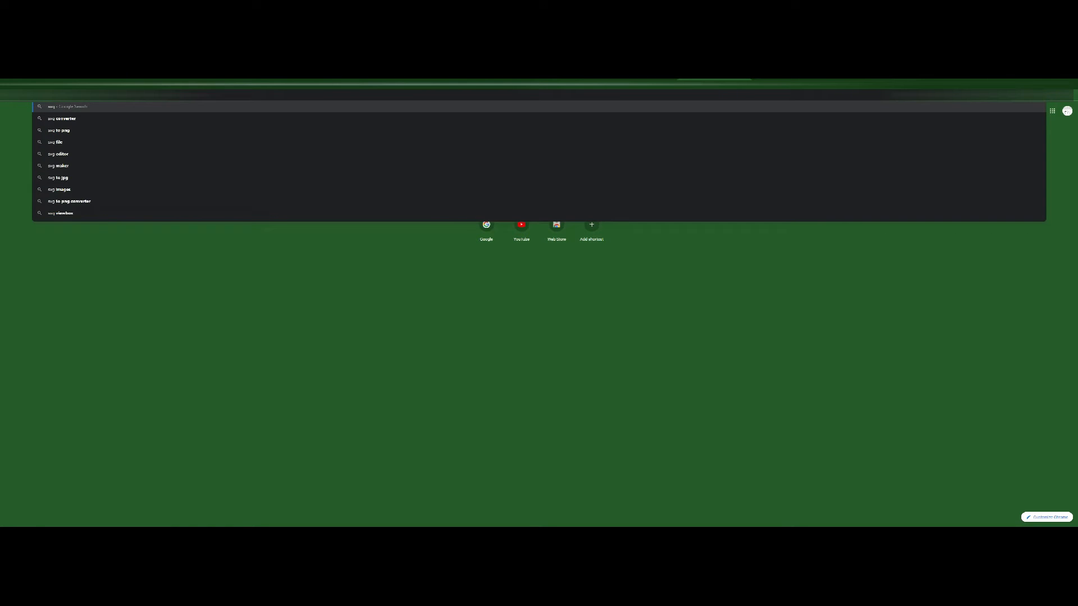
Search Google for 'svg image fox' and show the image results
text(images)
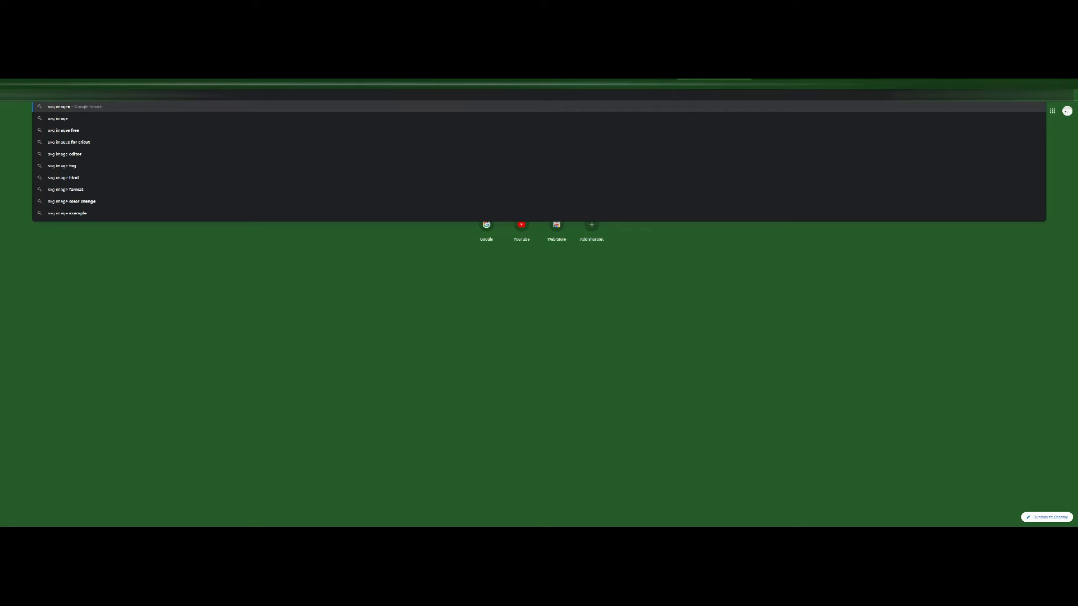
key(Return)
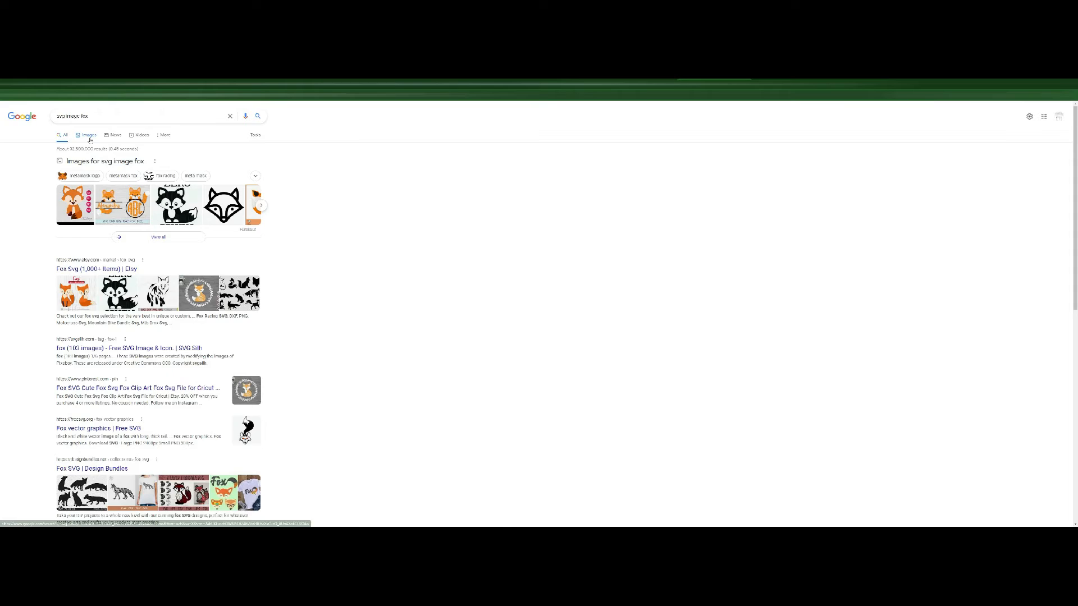
click(88, 135)
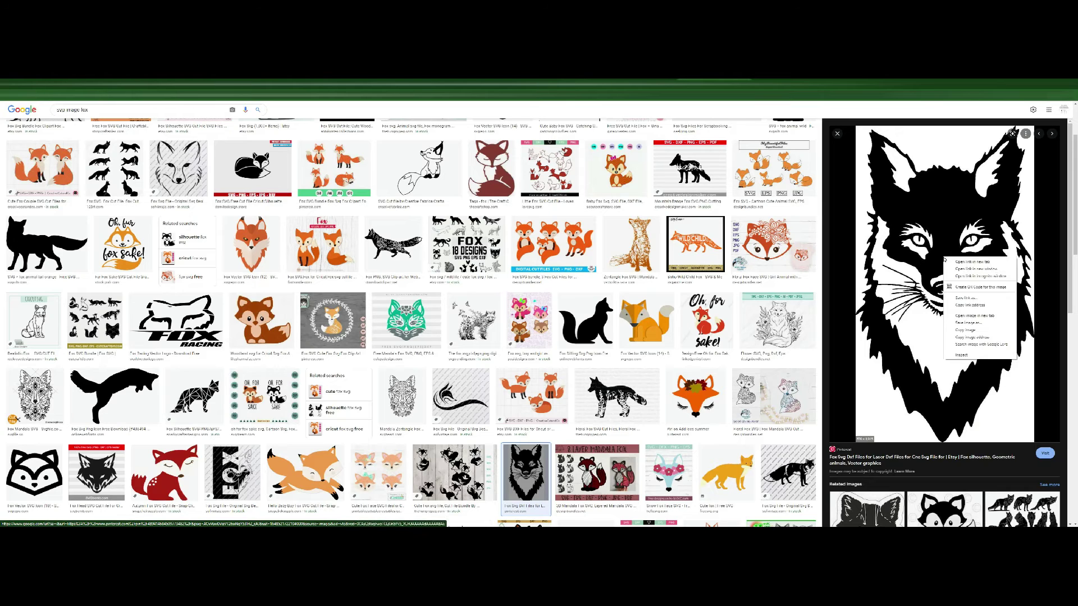
mouse_move(959, 322)
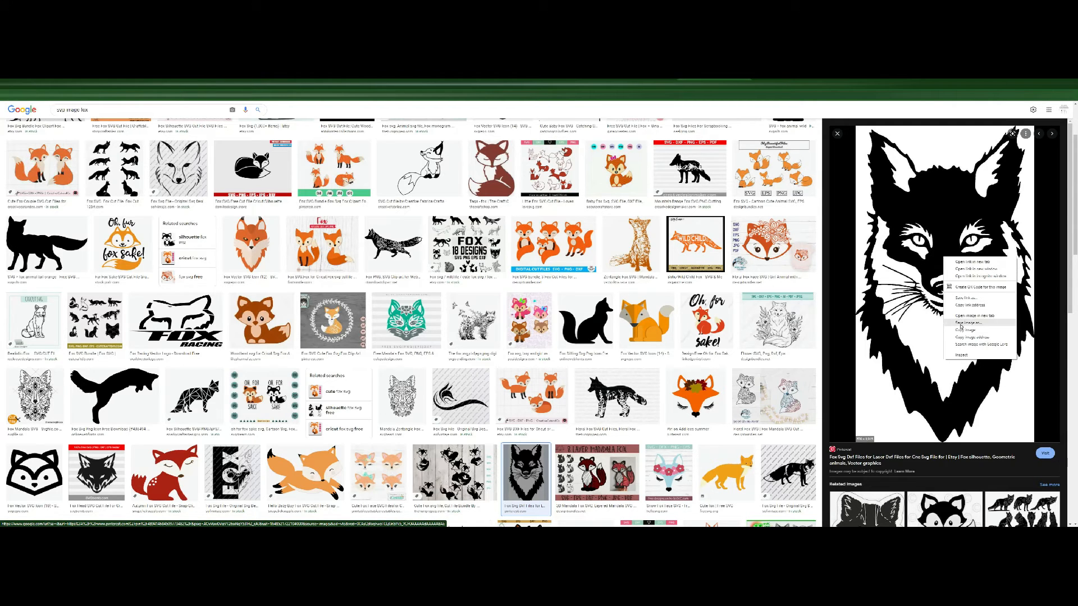
Save the black fox-head silhouette from the results as an SVG Image file
click(964, 323)
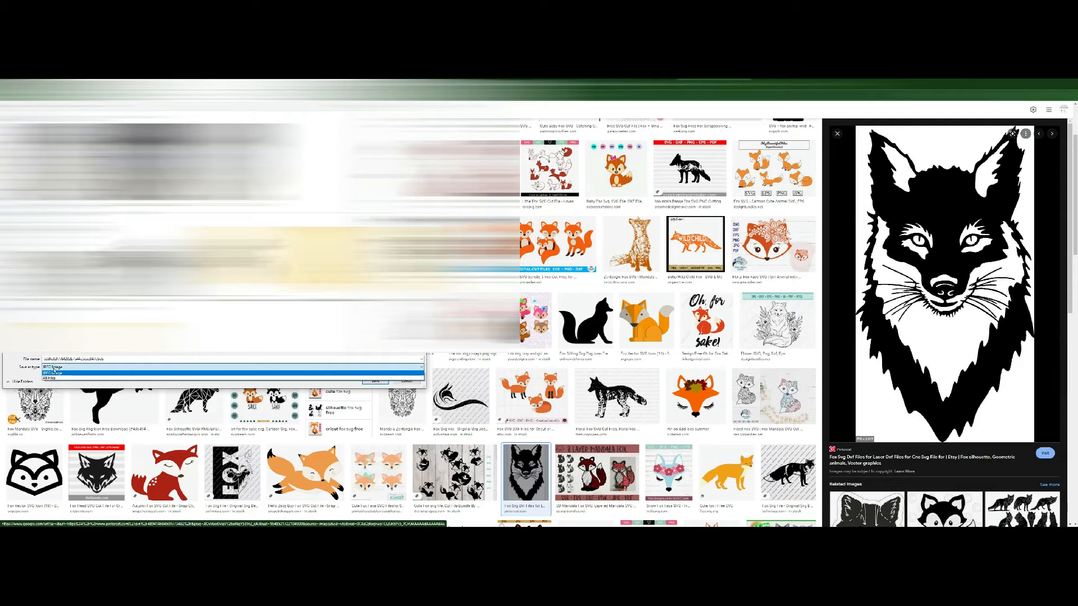
click(59, 368)
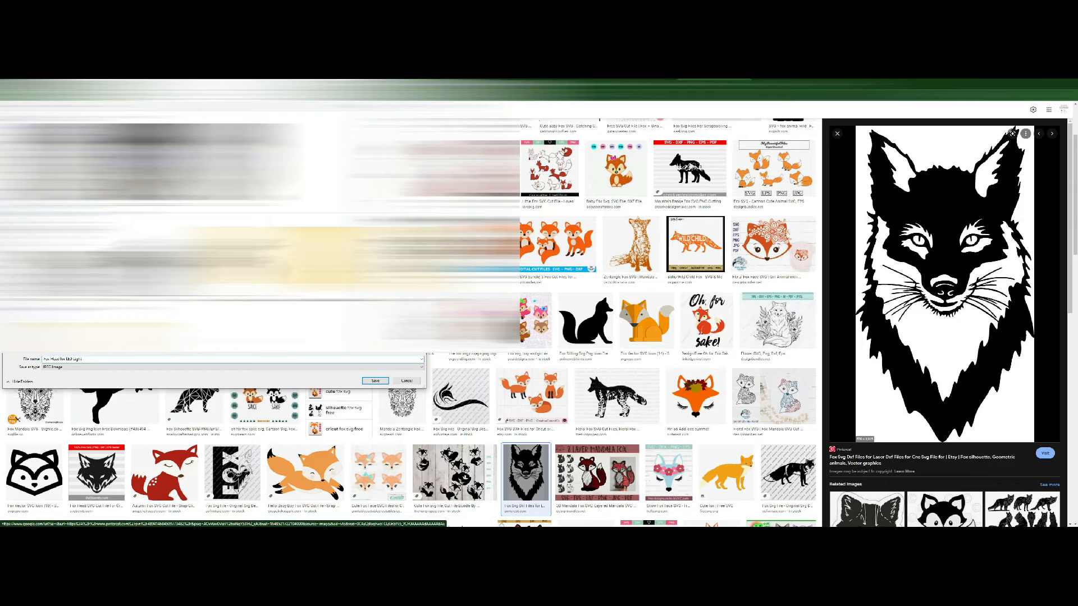
click(375, 381)
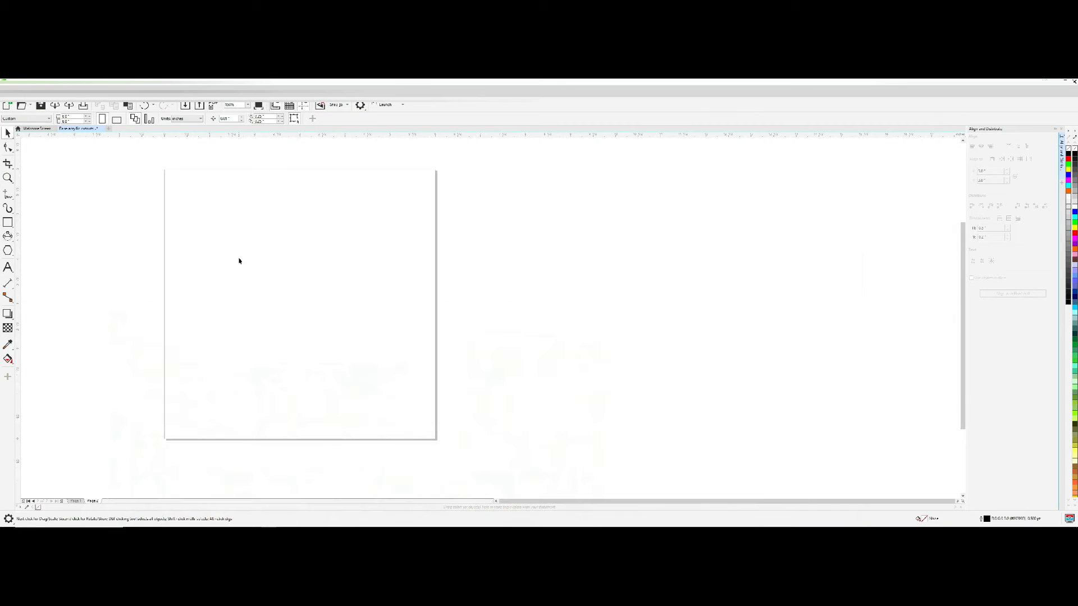
Import the saved fox image onto the page and start tracing it
click(19, 90)
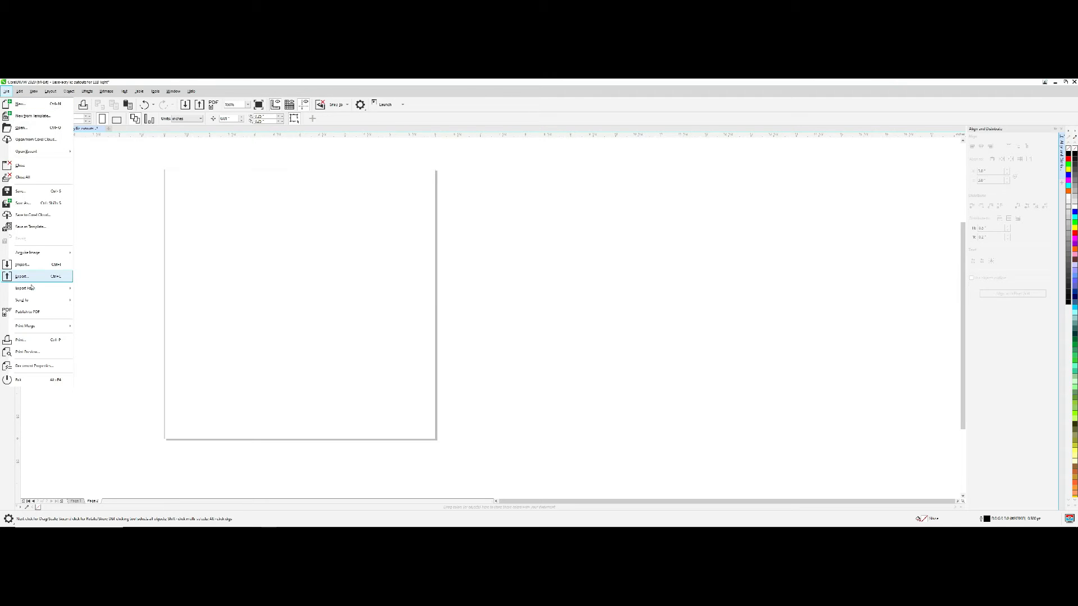
click(22, 276)
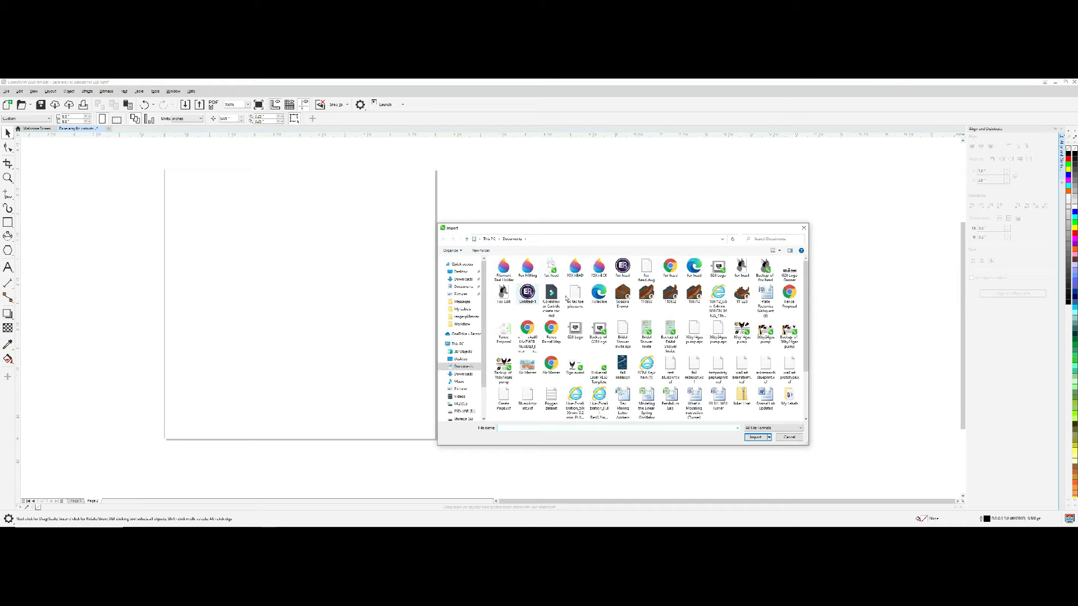
click(462, 279)
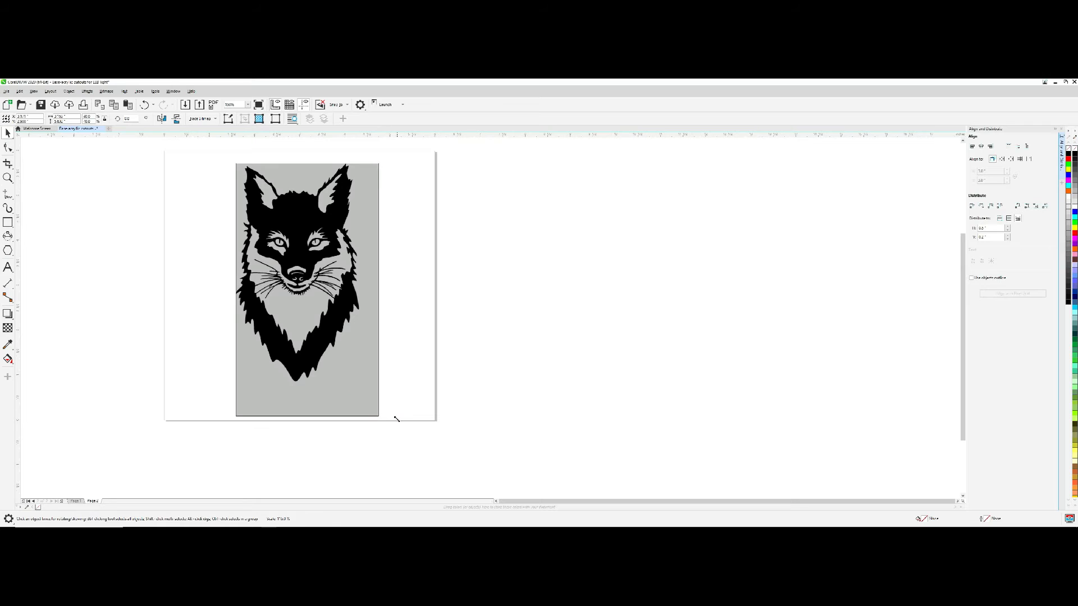
click(199, 104)
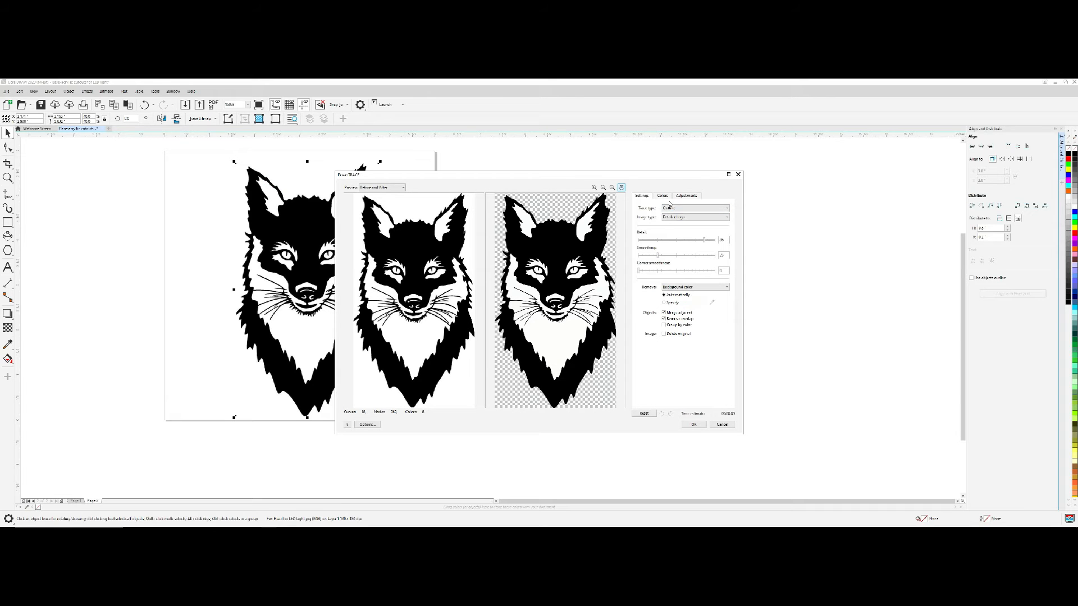
Trace the fox bitmap in a two-colour black and white mode, removing the grey background
click(663, 196)
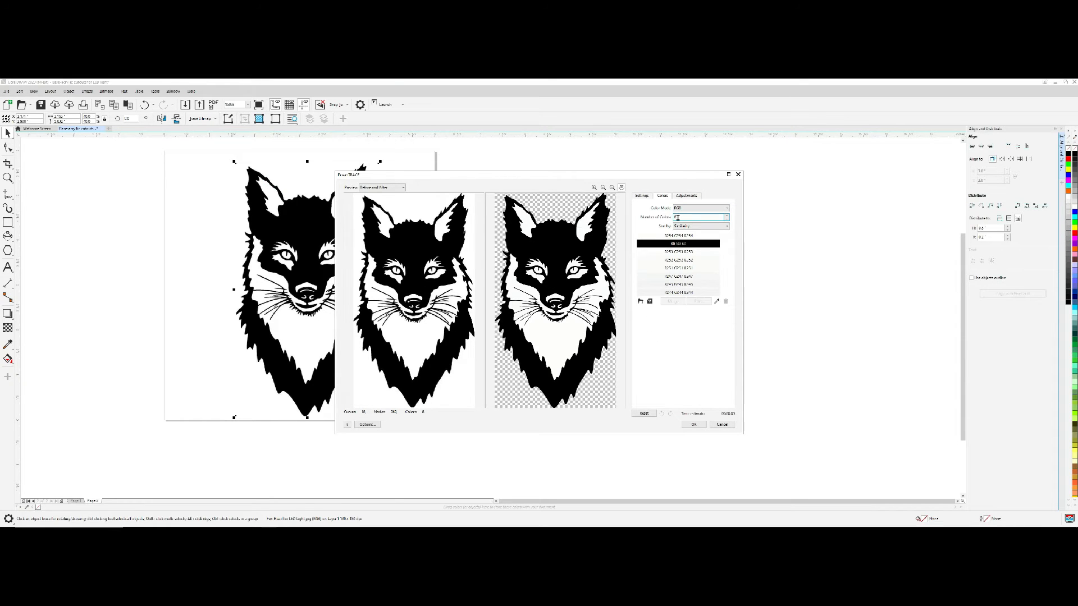
click(700, 208)
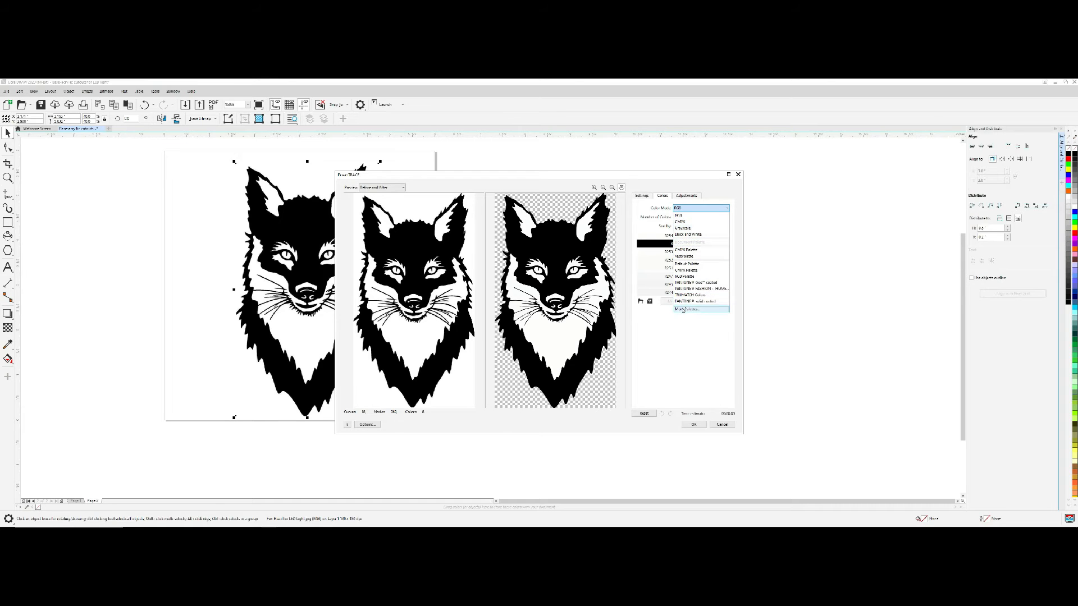
click(685, 310)
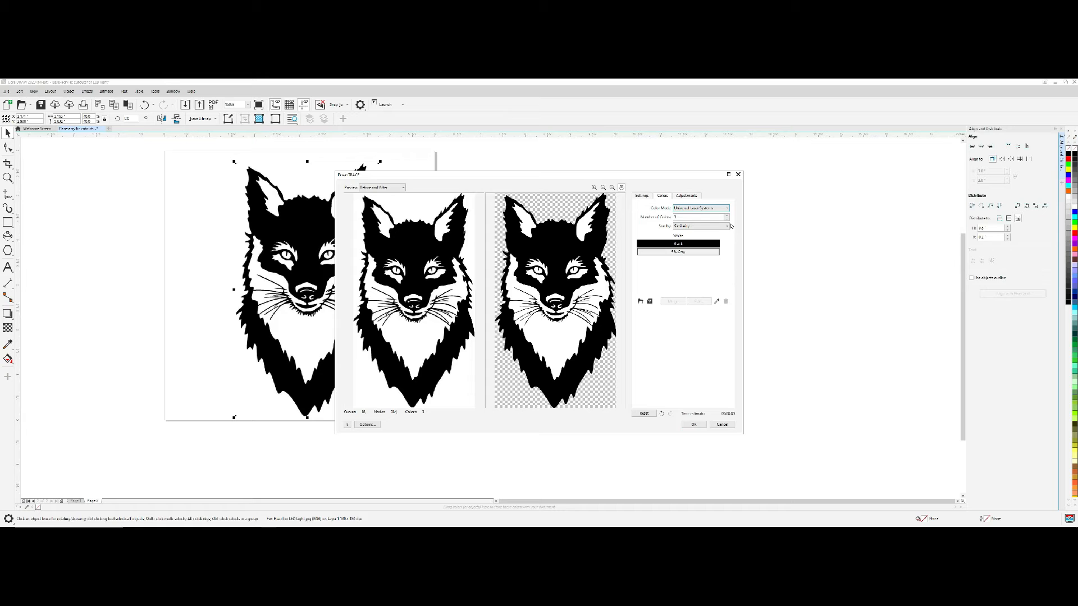
click(692, 424)
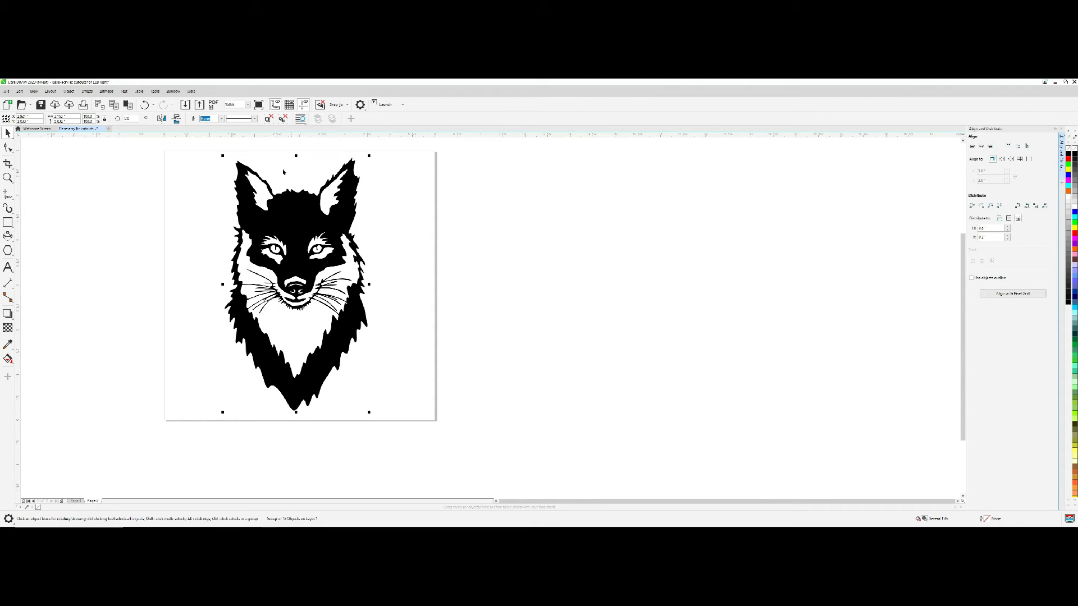
mouse_move(282, 118)
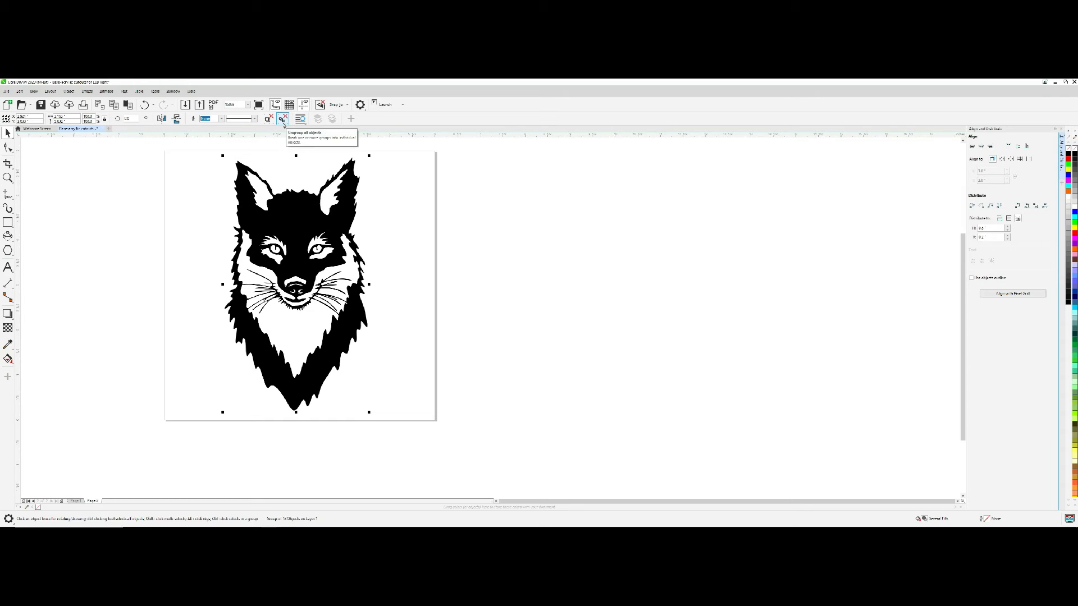
Ungroup the traced fox and give its shapes a red hairline outline
click(283, 118)
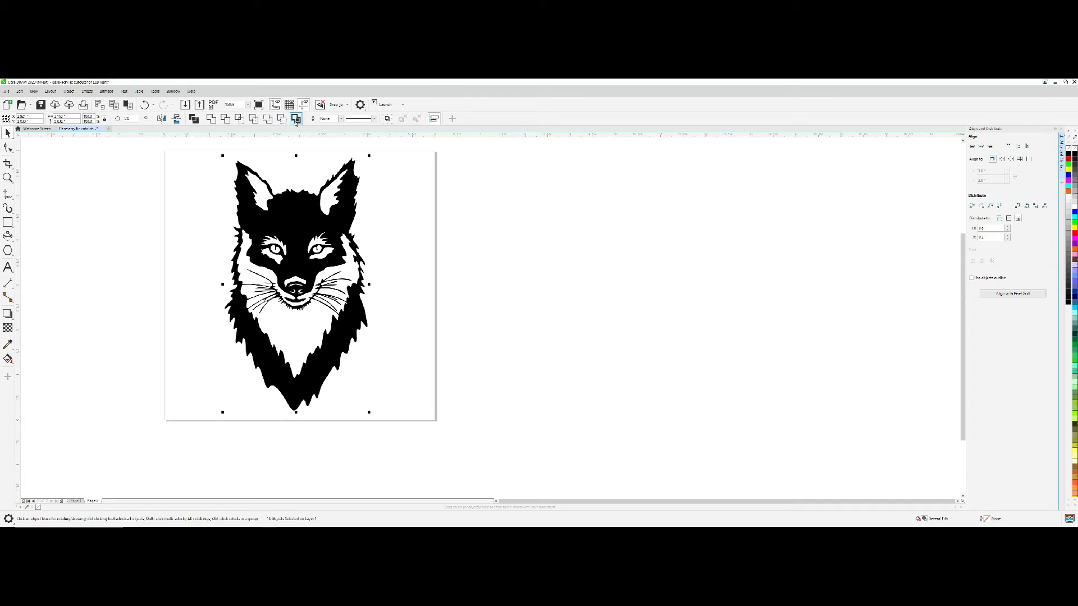
click(295, 118)
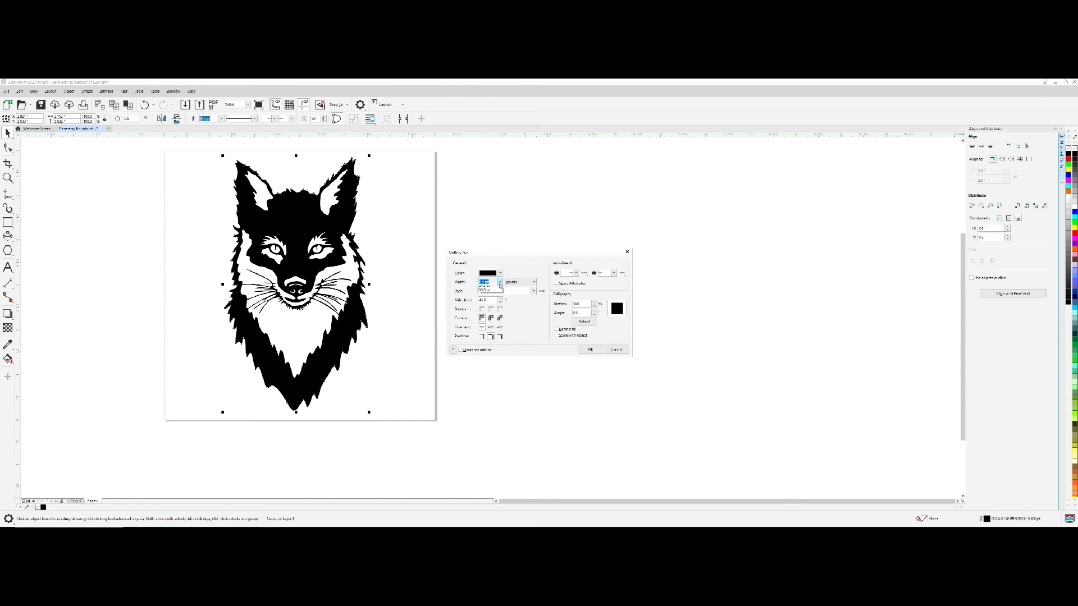
click(500, 273)
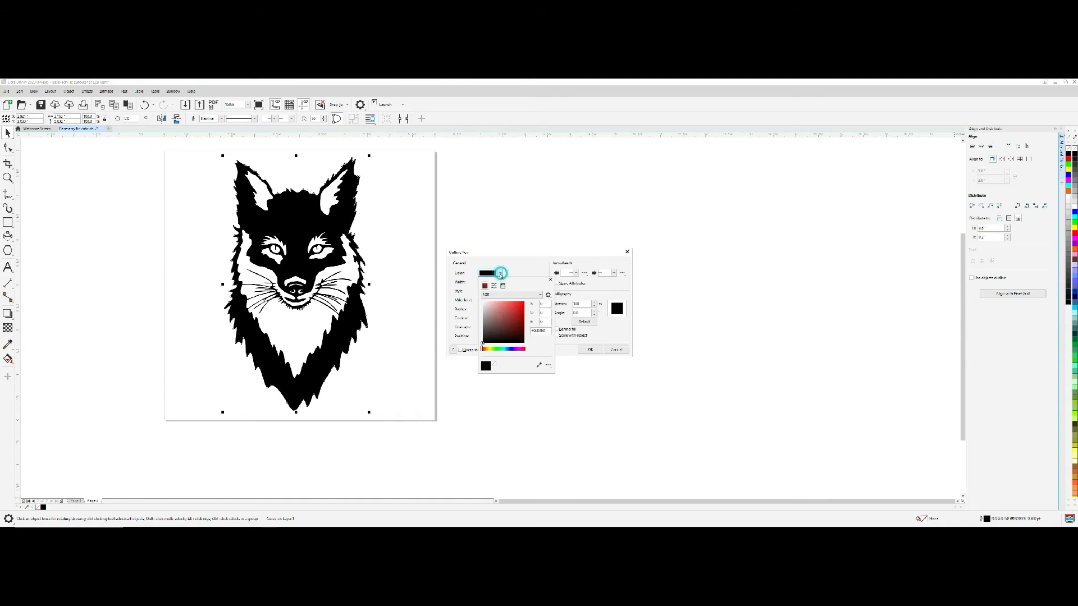
click(503, 284)
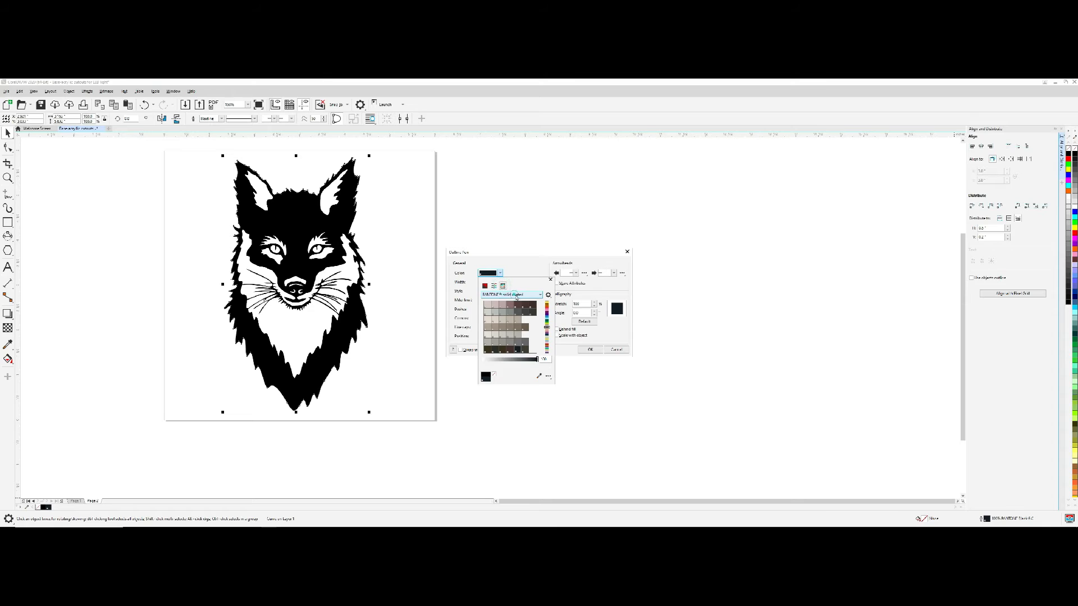
click(540, 294)
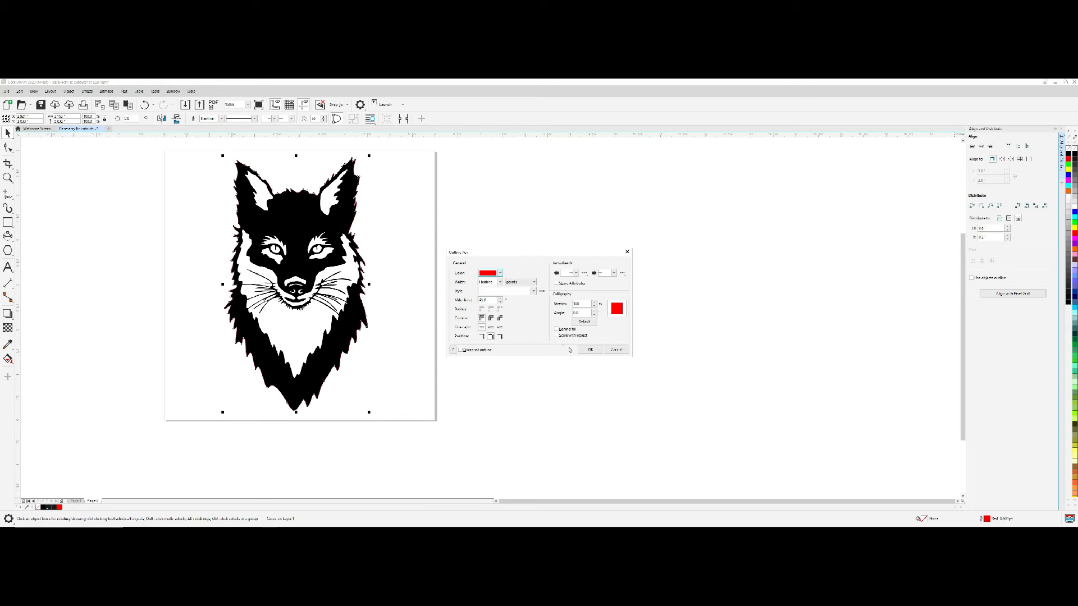
click(590, 350)
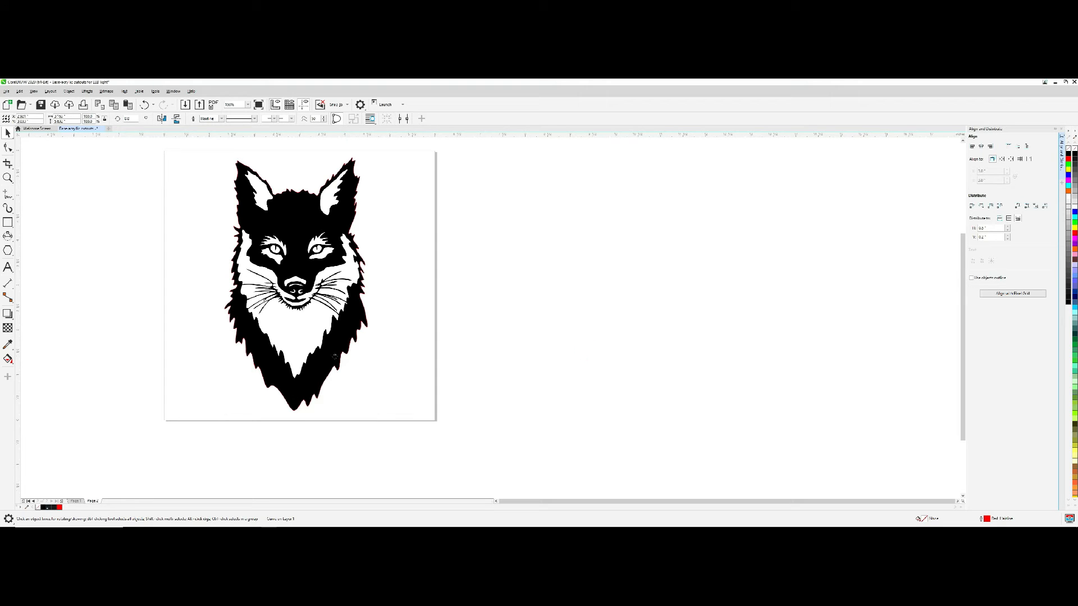
mouse_move(274, 404)
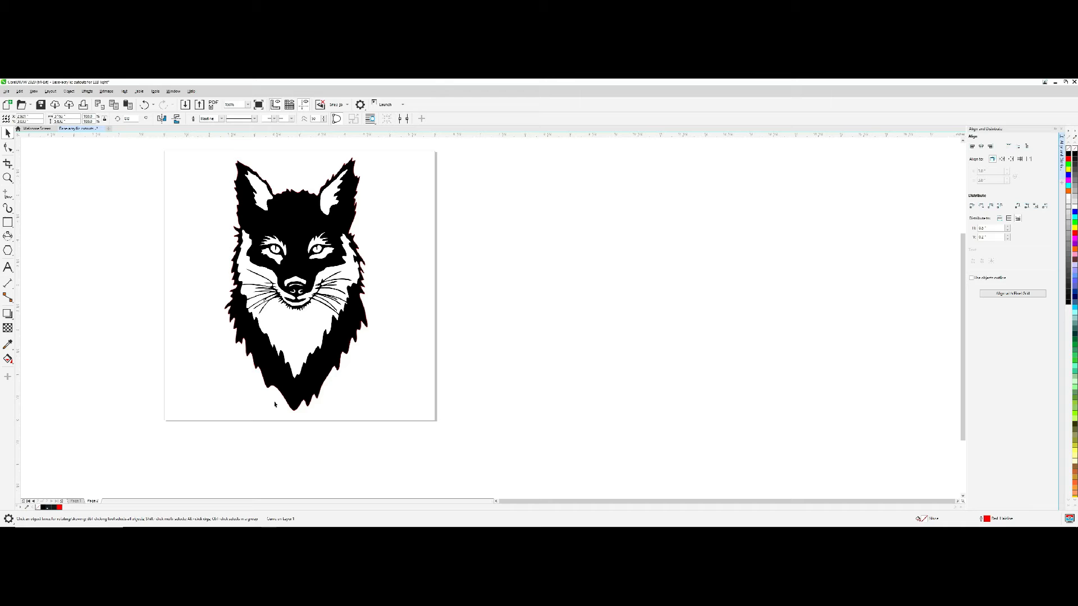
mouse_move(29, 263)
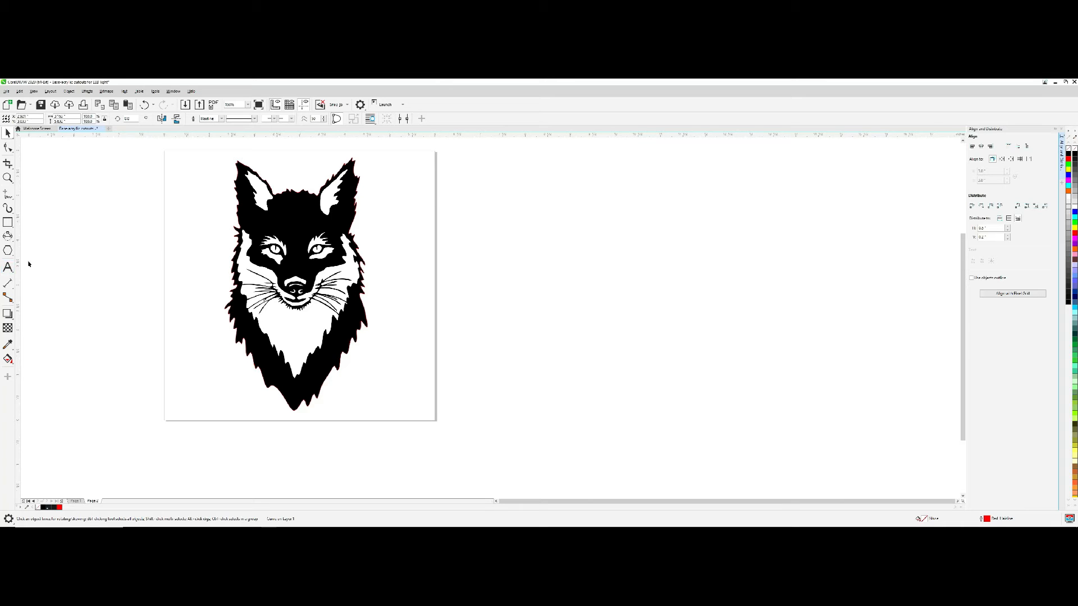
Copy the thin slot rectangle from the top ellipse on Page 1 and paste it below the fox on Page 2
click(74, 500)
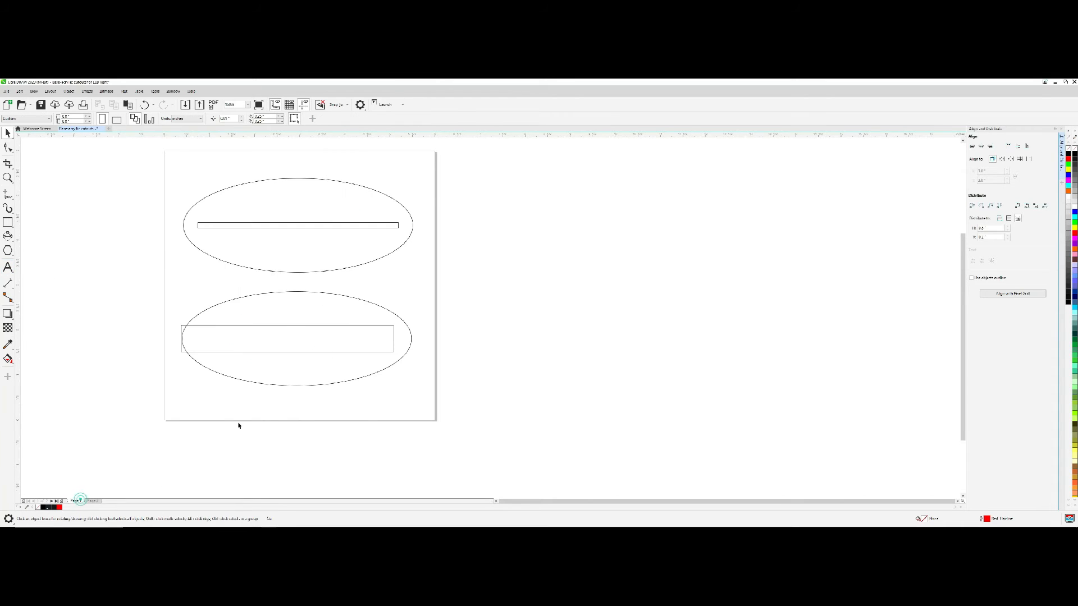
click(299, 226)
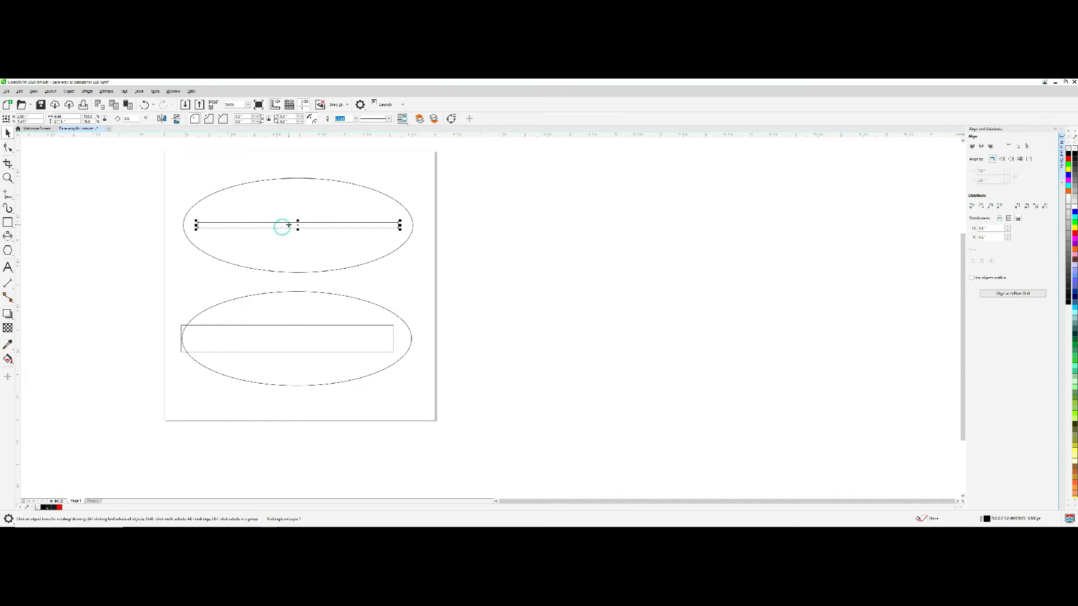
right_click(289, 225)
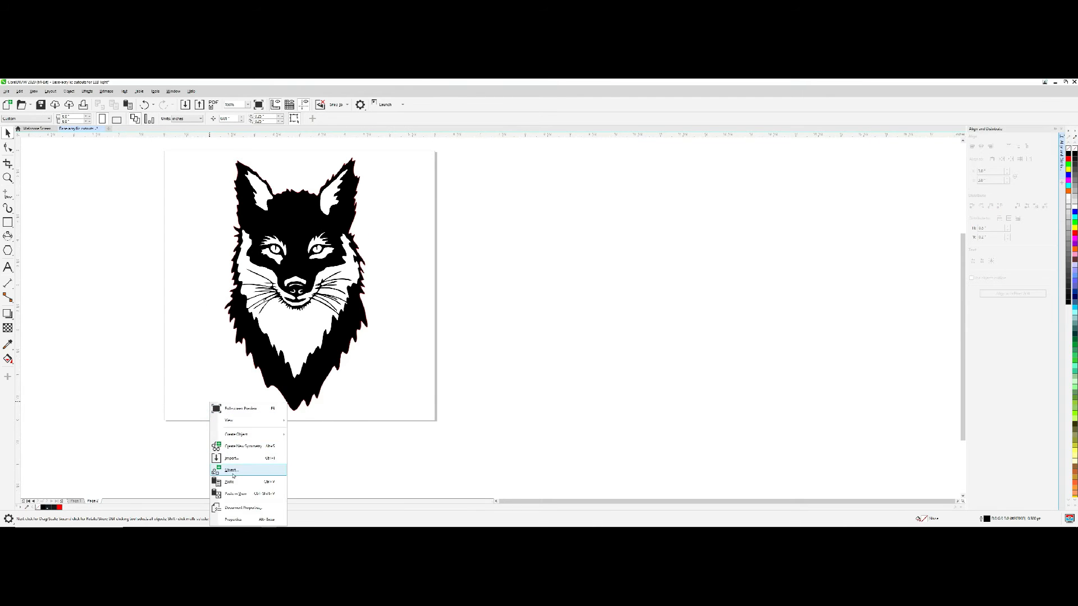
click(231, 471)
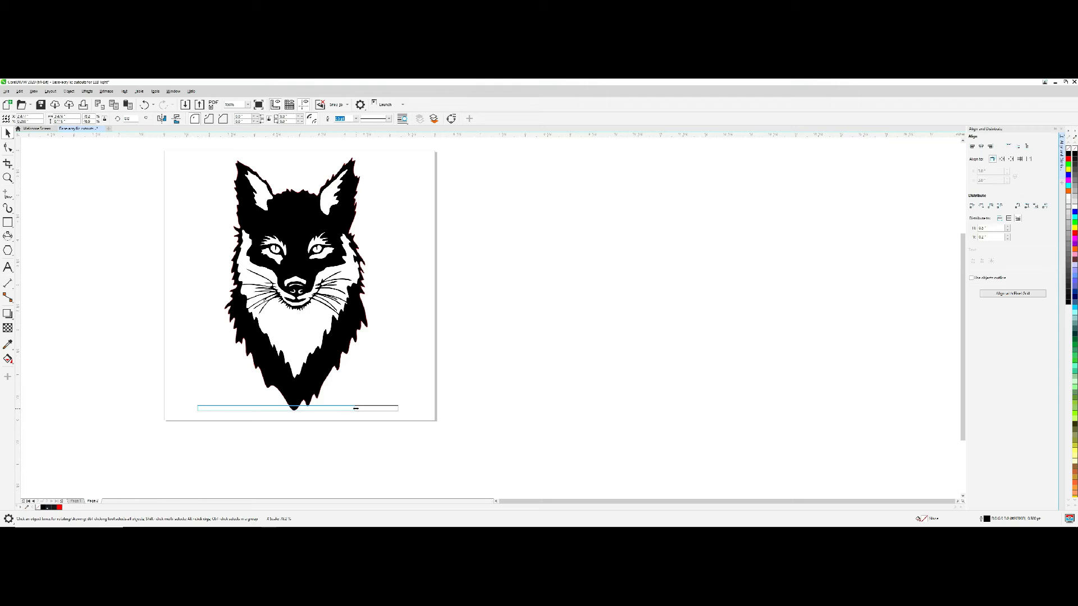
click(295, 408)
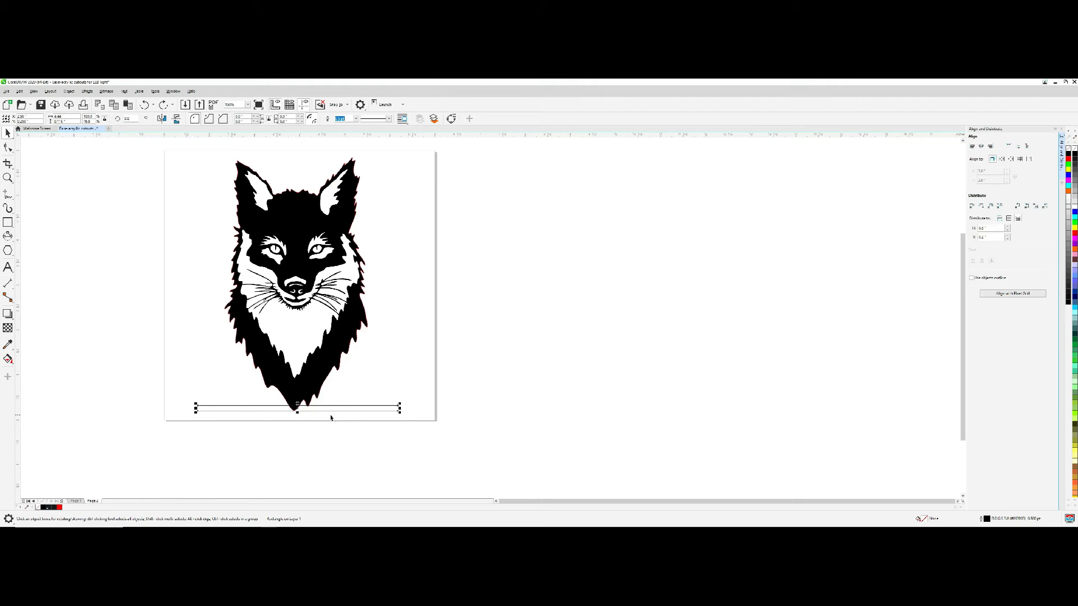
mouse_move(319, 416)
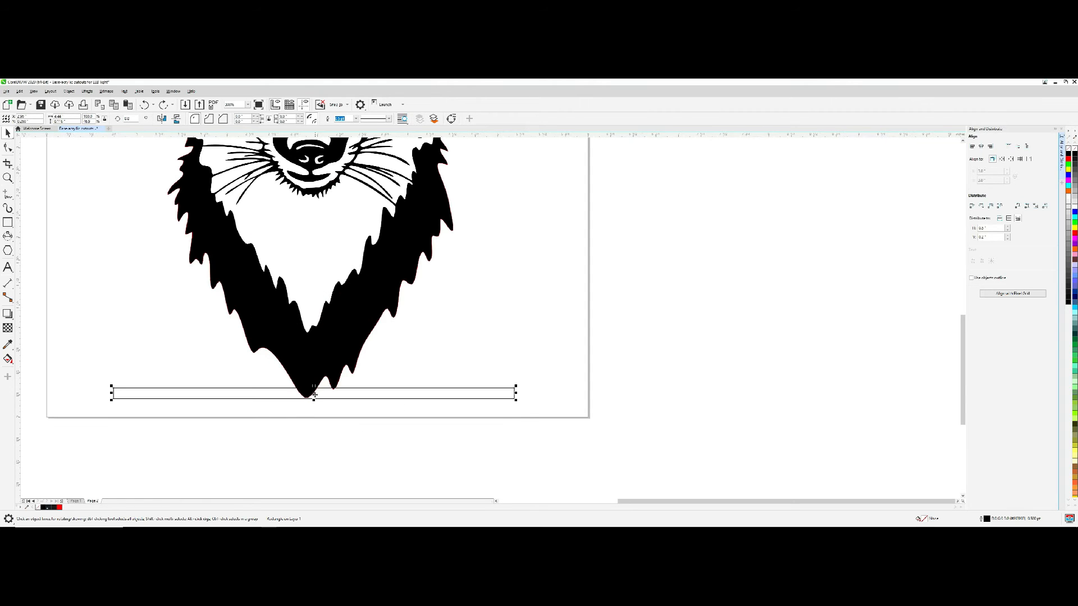
mouse_move(94, 366)
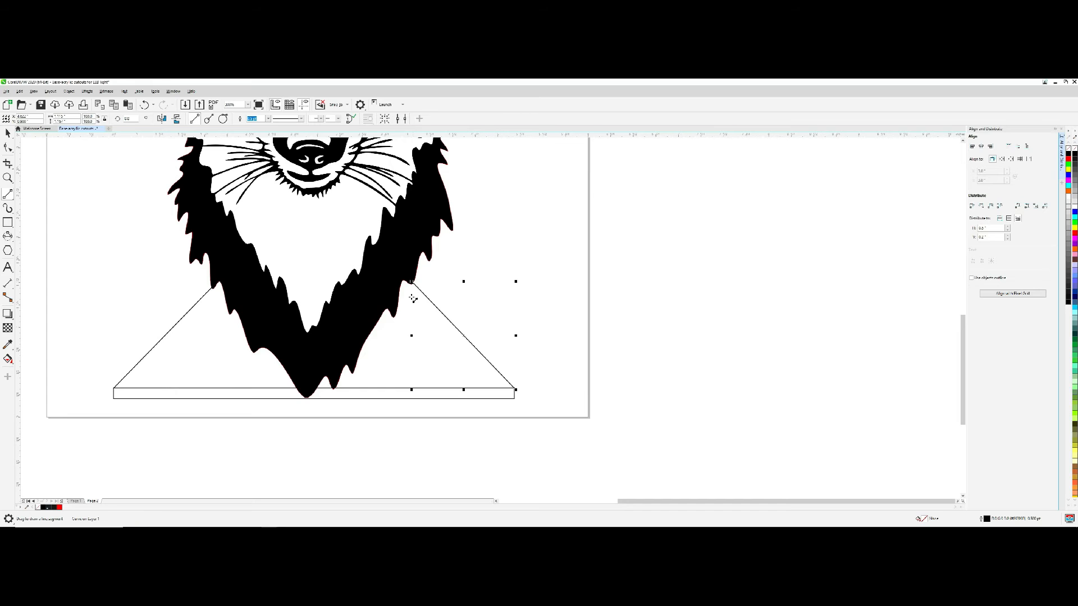
mouse_move(95, 395)
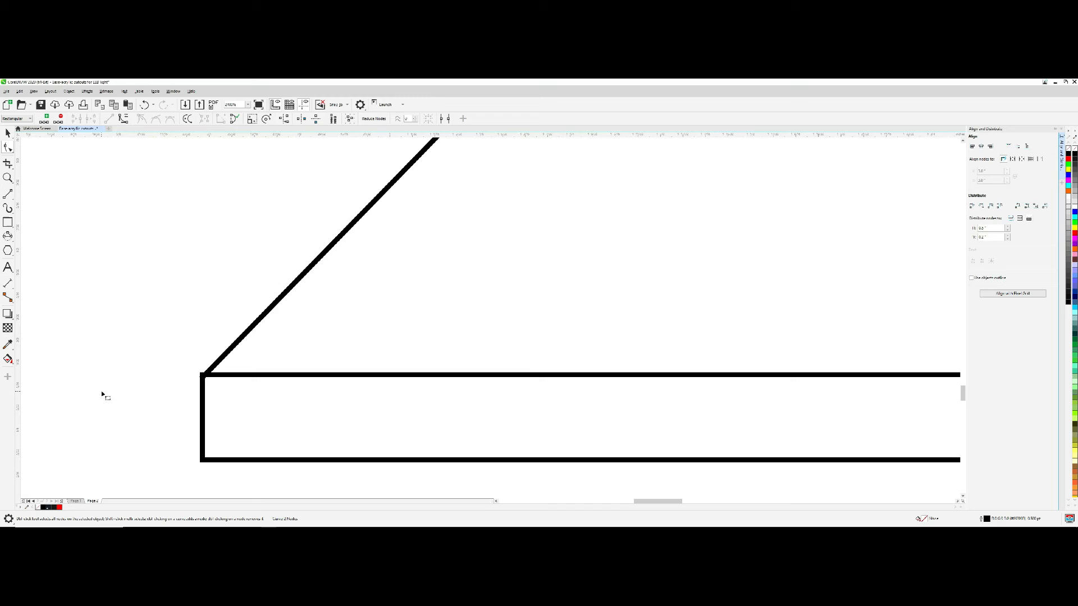
Draw slanted 2-point lines from the rectangle ends up to the fox outline's sides
click(203, 382)
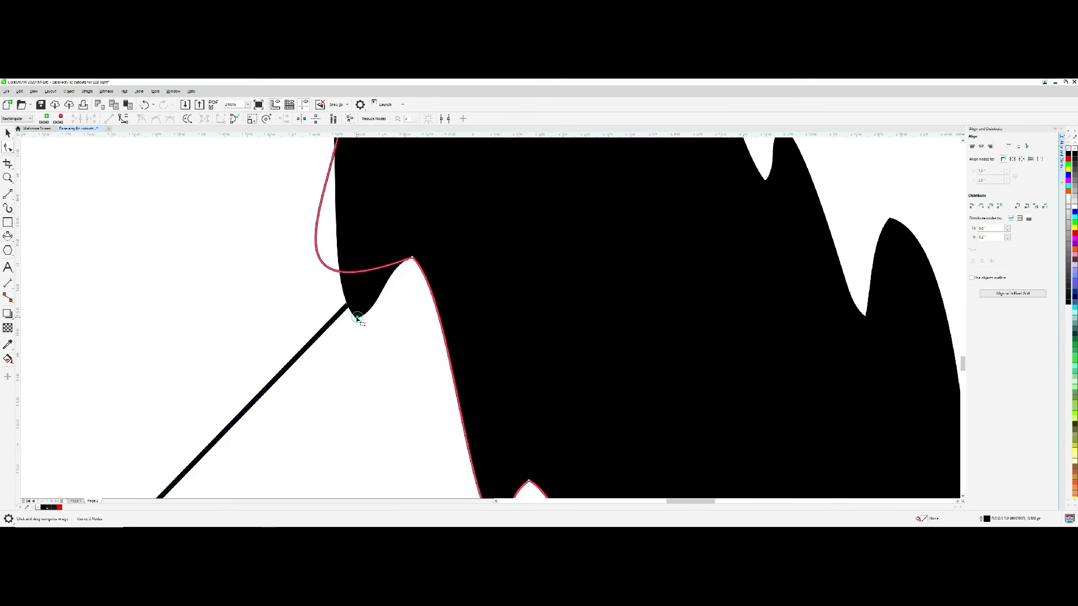
Join the slanted line to the fox outline and delete the unwanted node at the left junction
click(357, 318)
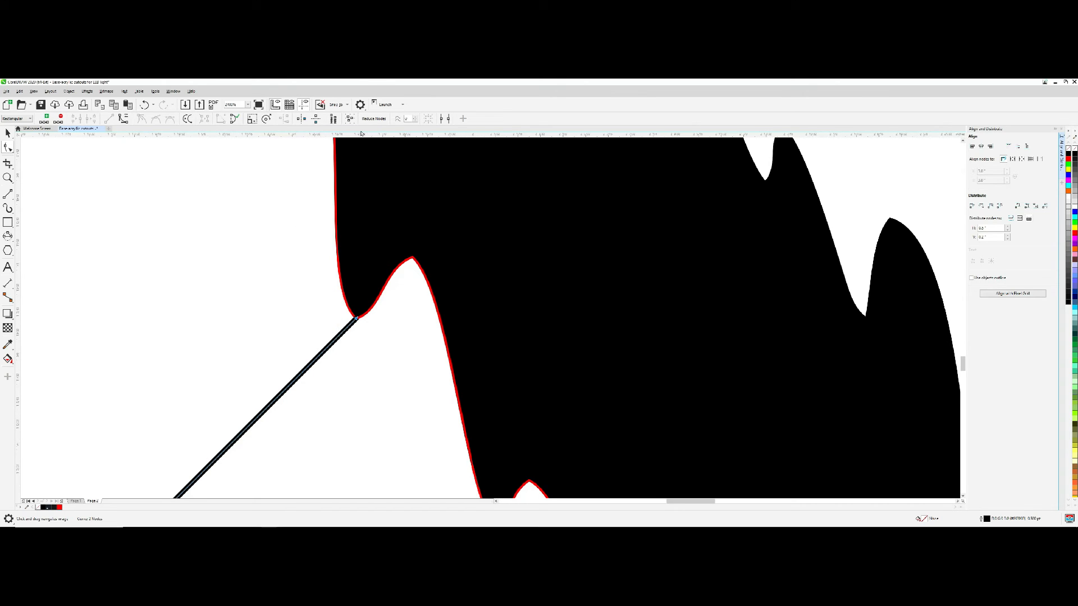
mouse_move(242, 289)
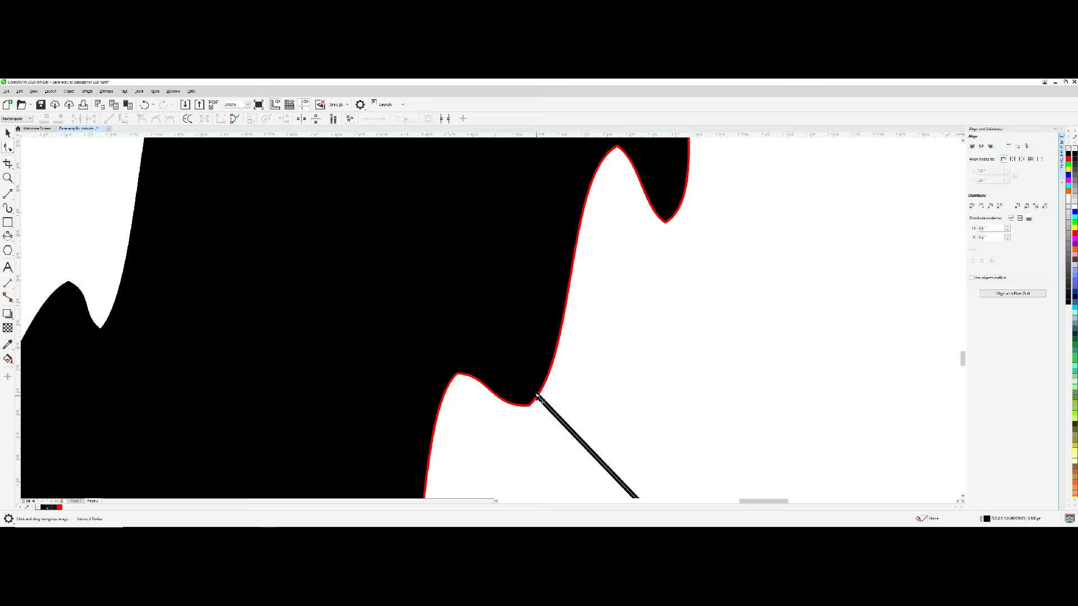
click(538, 399)
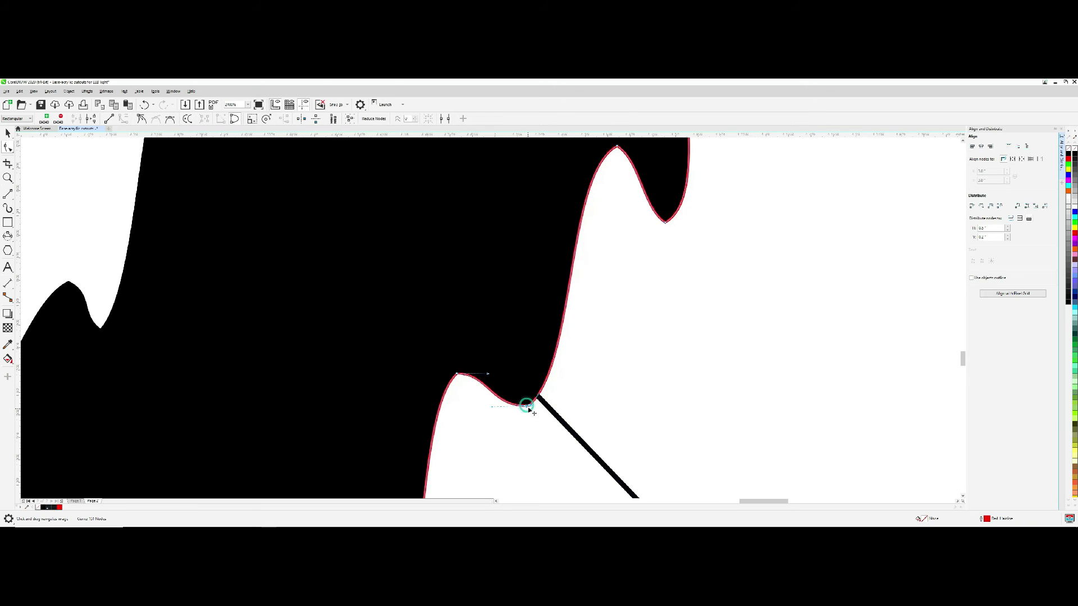
right_click(524, 405)
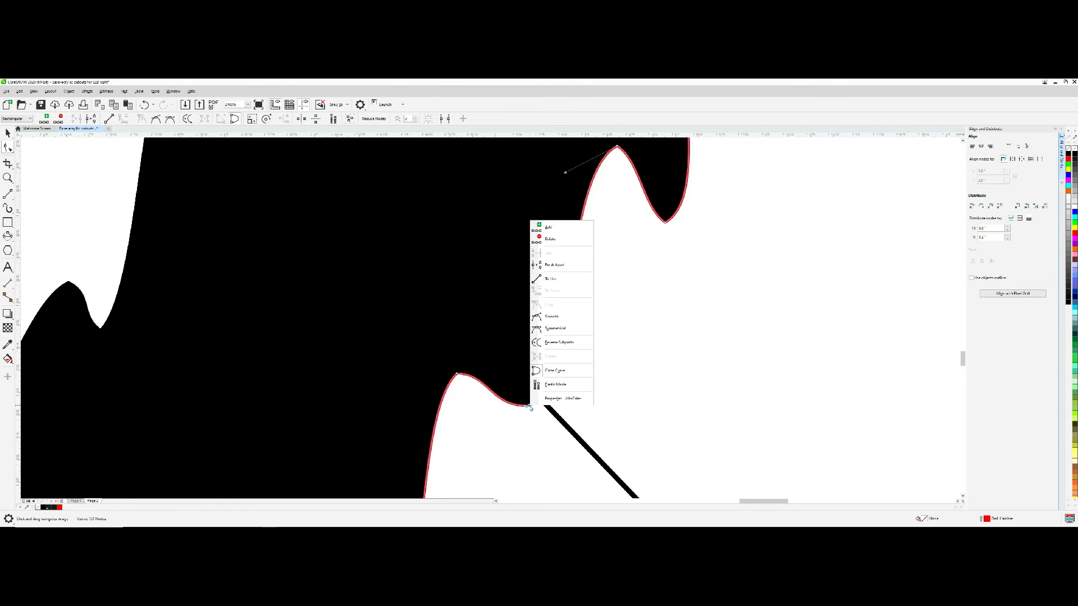
mouse_move(556, 239)
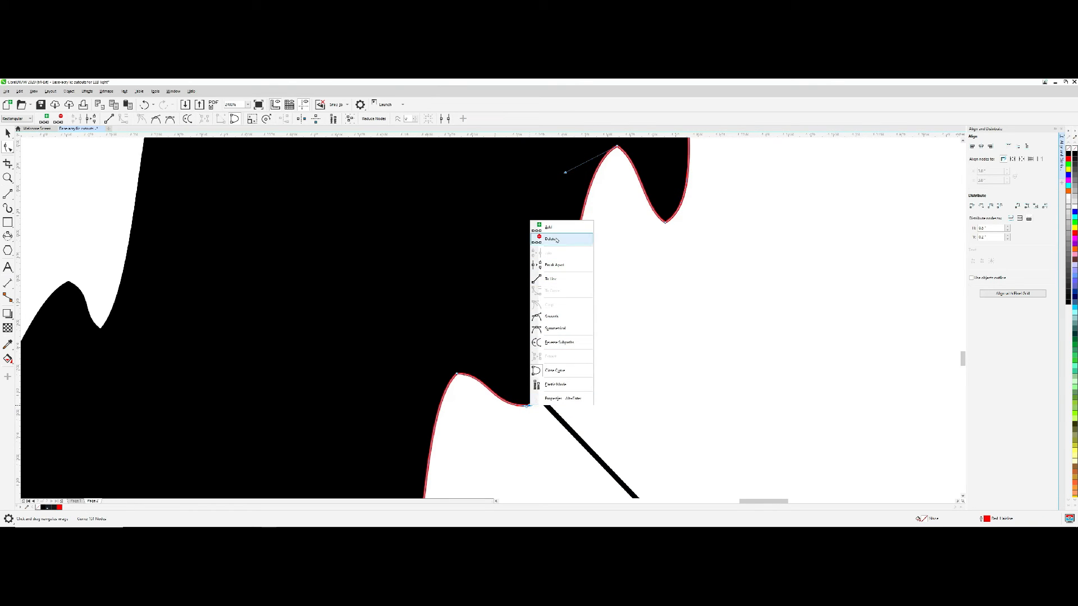
click(551, 238)
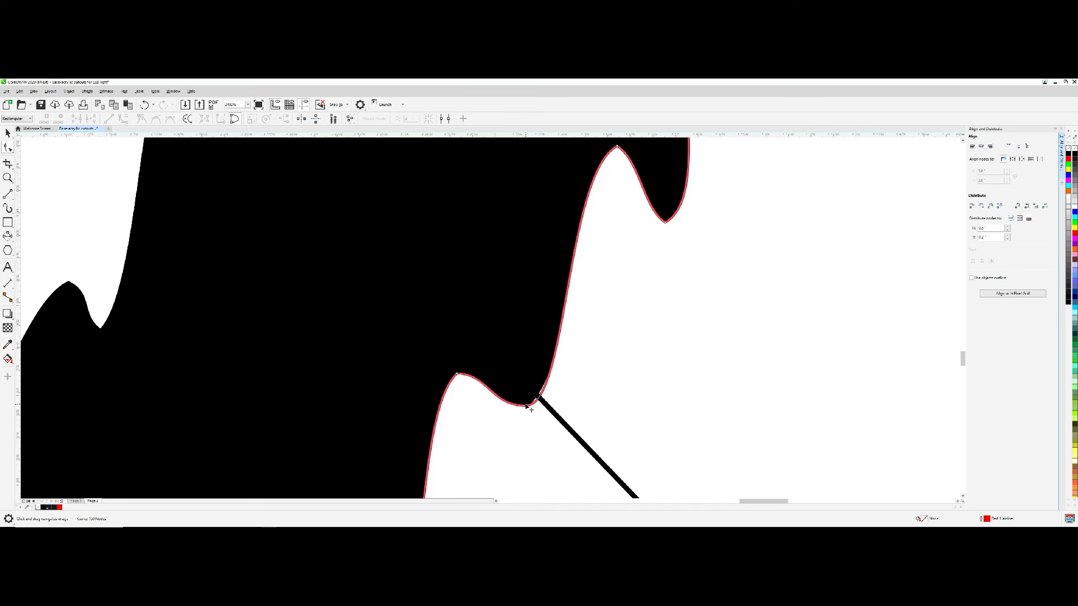
right_click(529, 407)
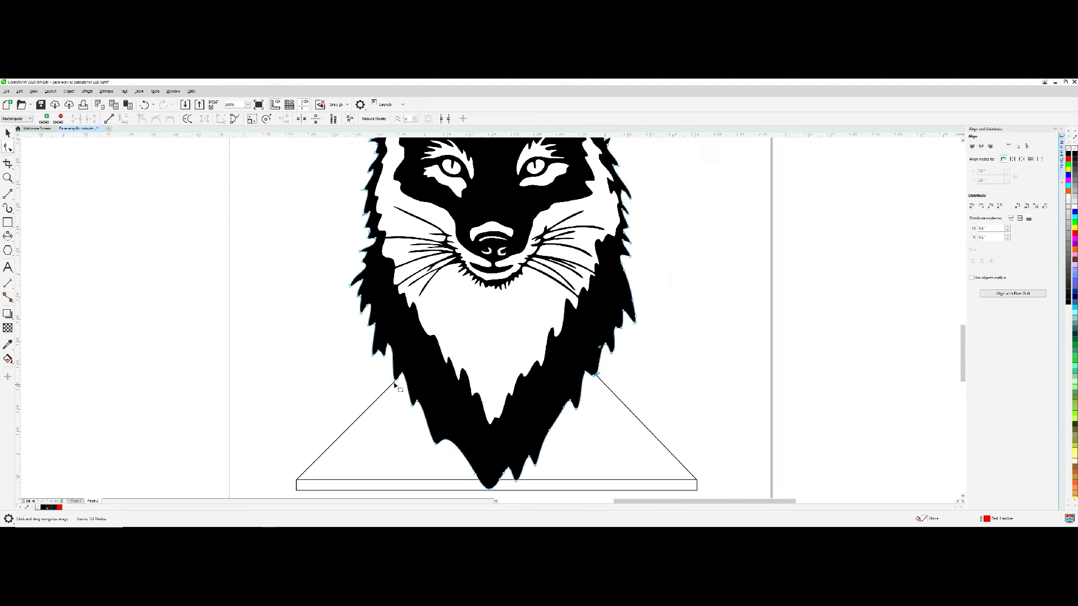
Rework the right junction with the outline and remove the thin bar under the trapezoid
right_click(423, 306)
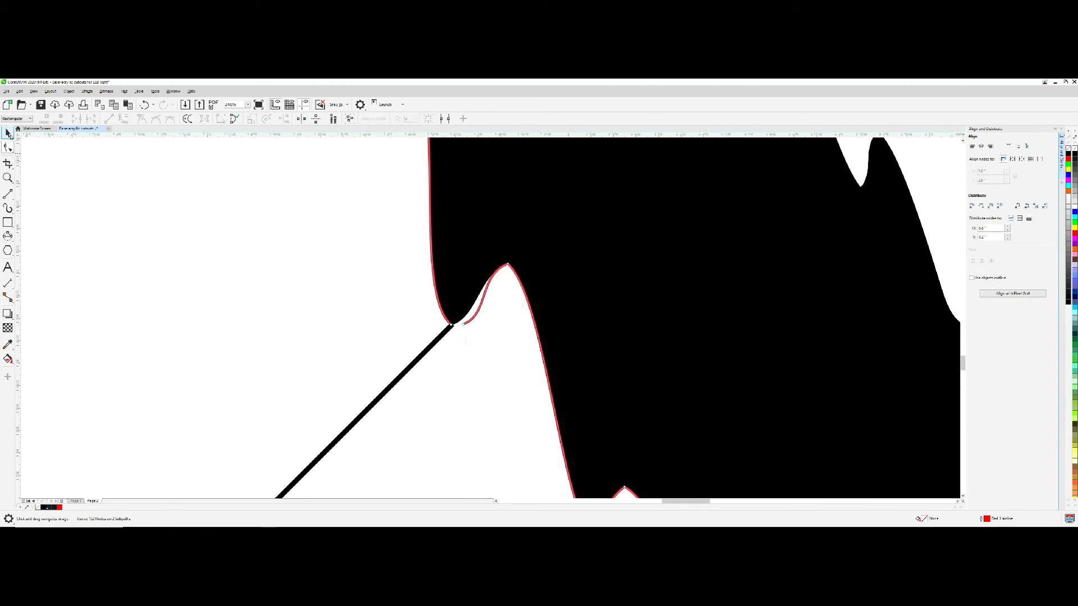
click(472, 320)
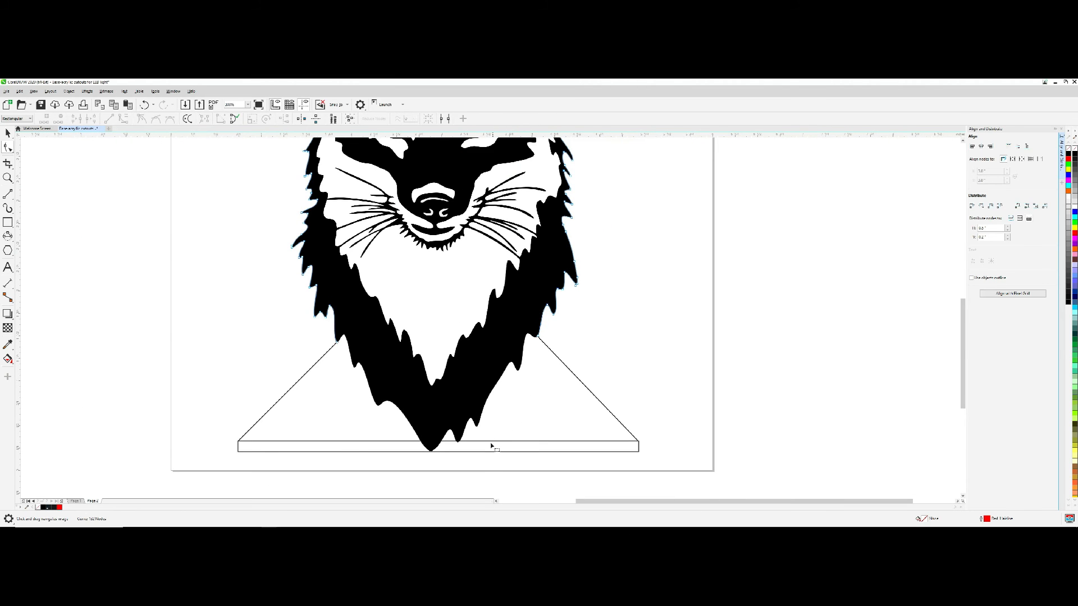
click(237, 105)
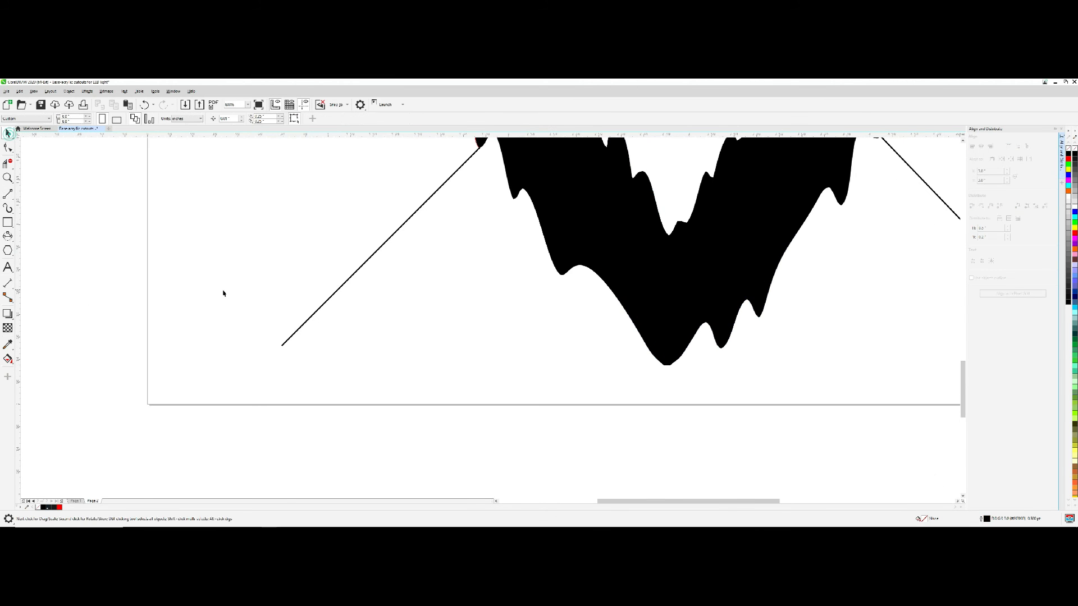
Draw a straight bottom edge between the slanted sides to close the trapezoid at the chin
click(379, 246)
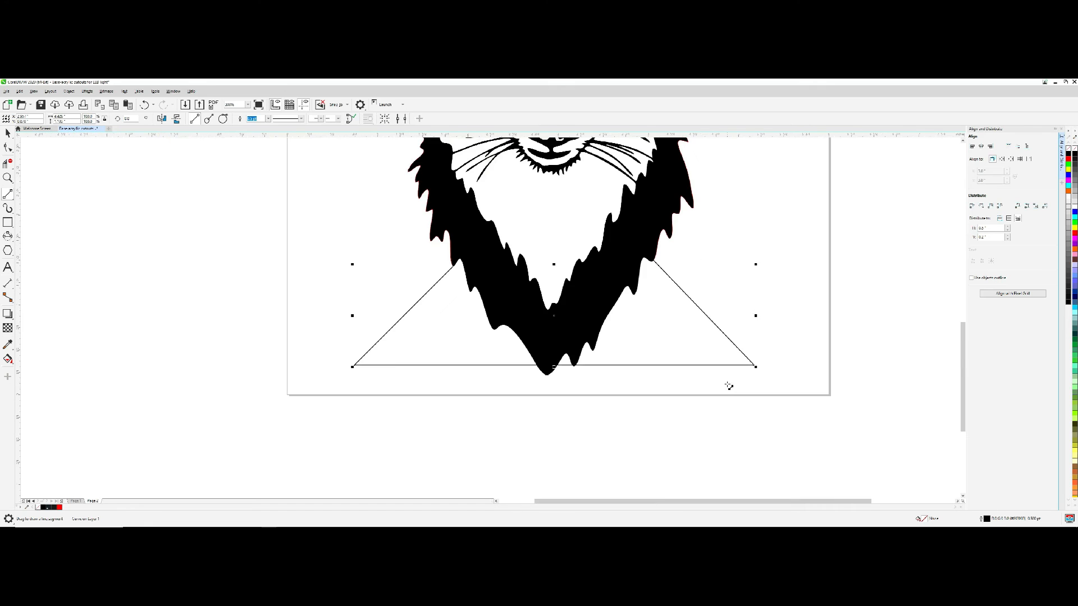
mouse_move(22, 152)
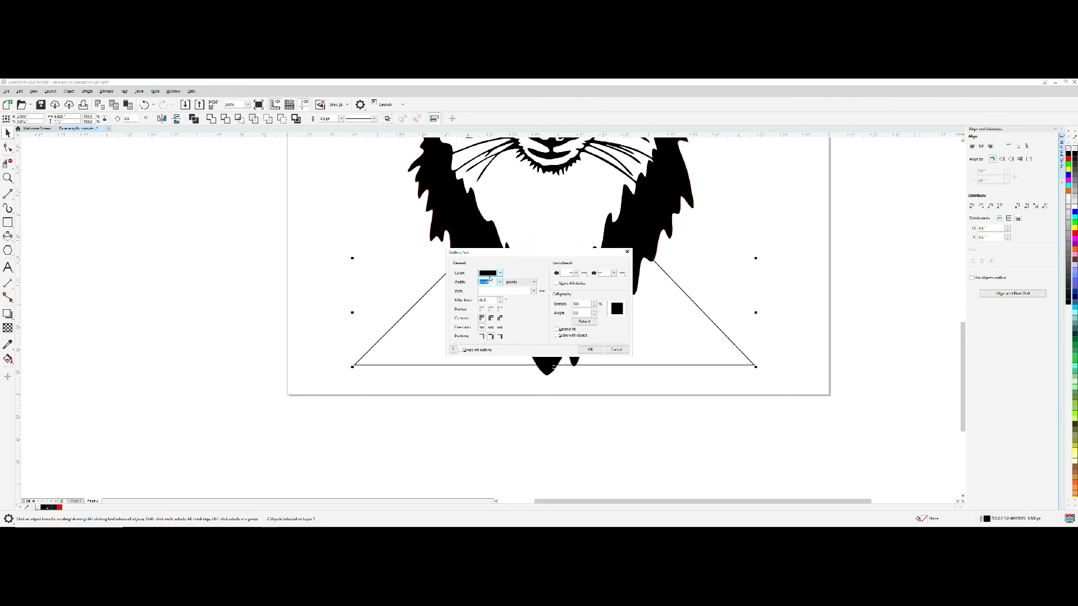
Give the trapezoid tab a red Hairline outline in the Outline Pen settings
click(486, 283)
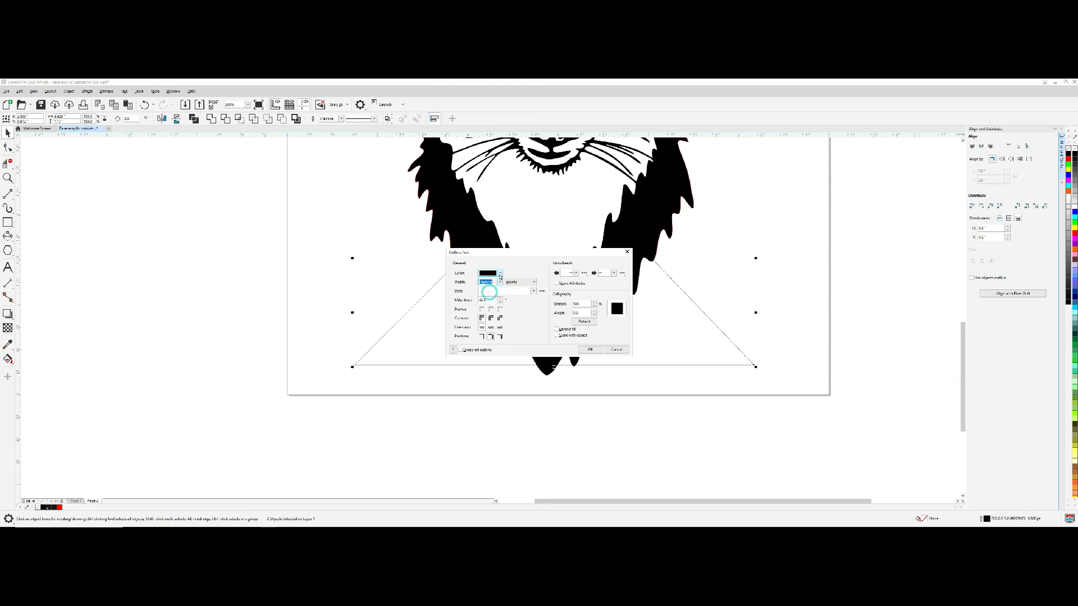
click(500, 274)
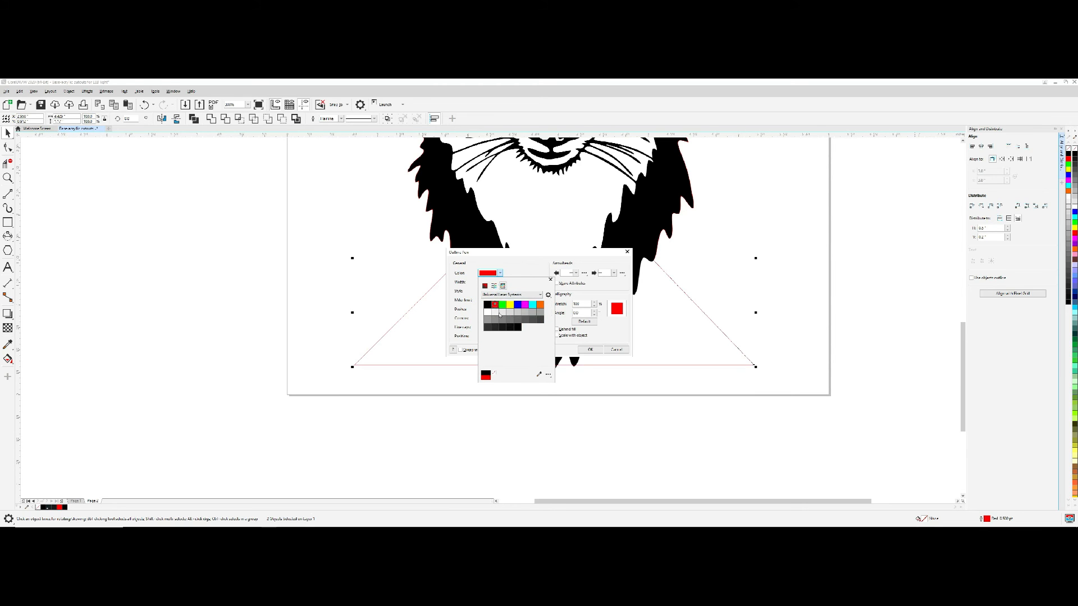
click(589, 349)
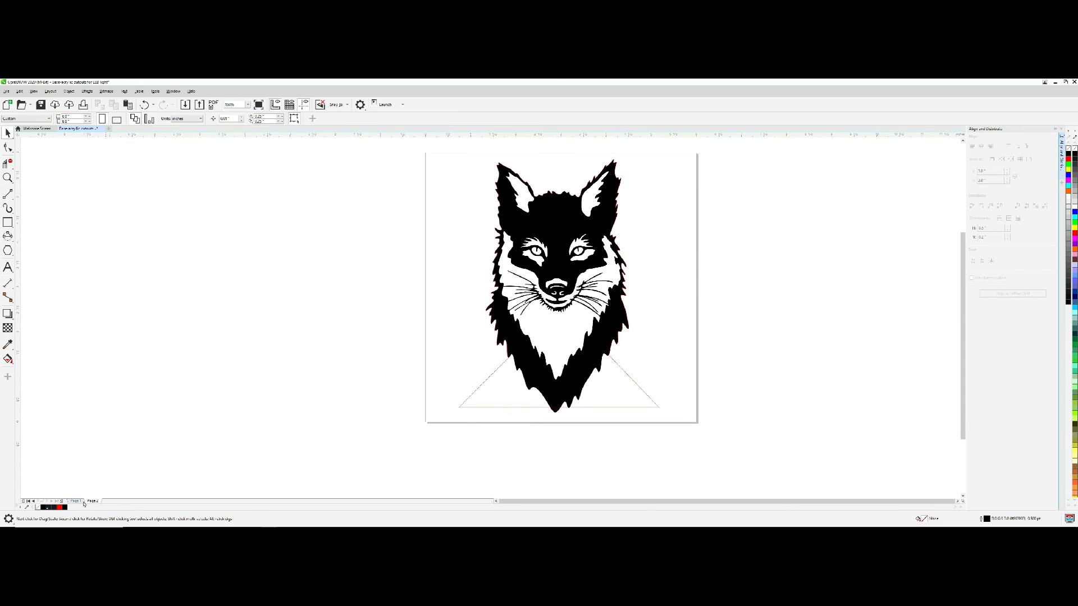
click(76, 501)
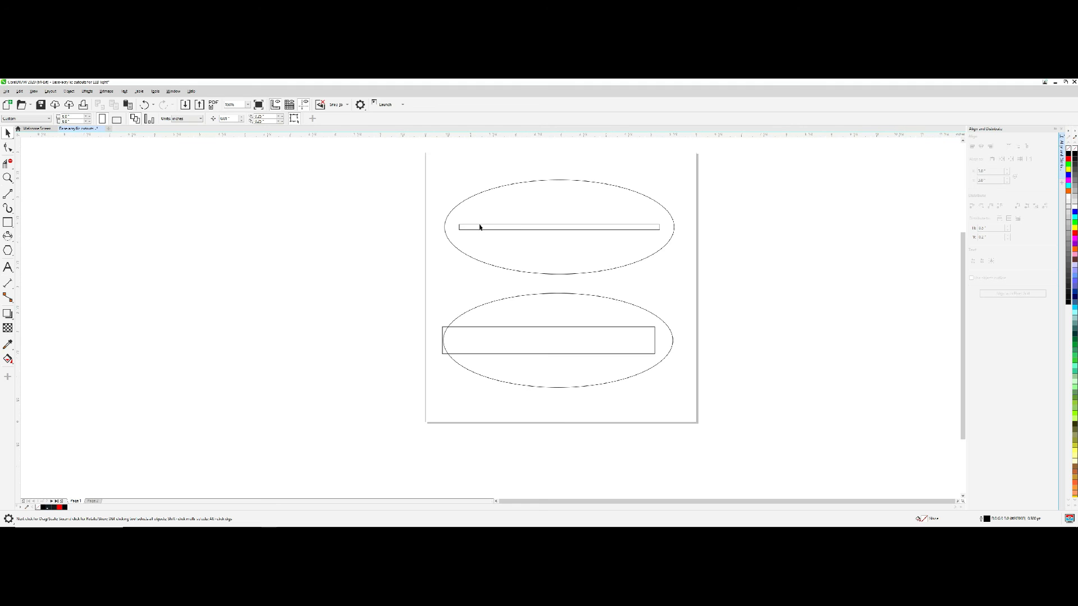
mouse_move(124, 485)
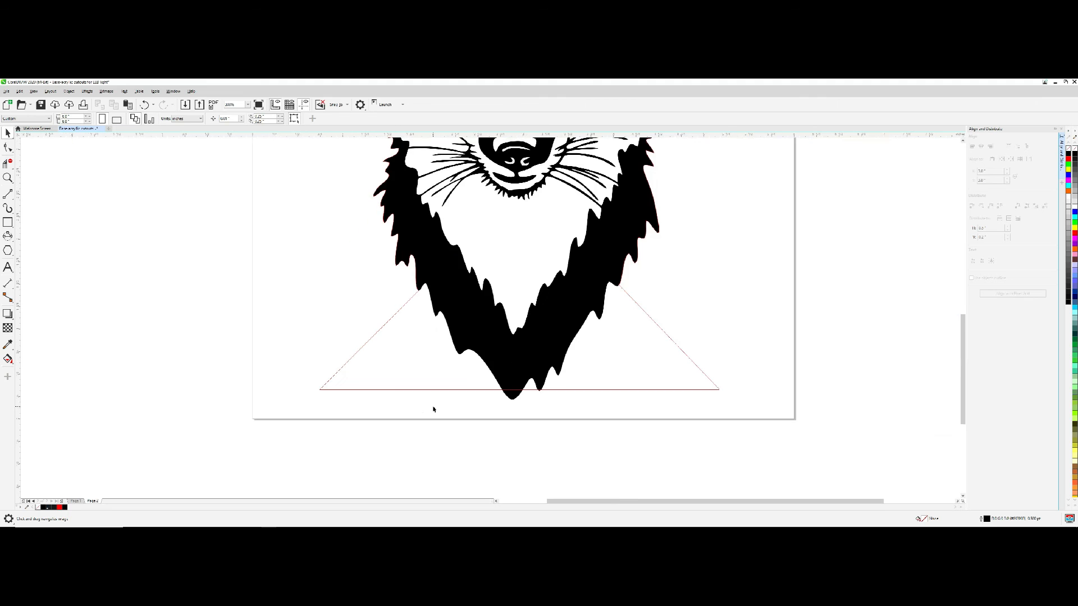
mouse_move(381, 393)
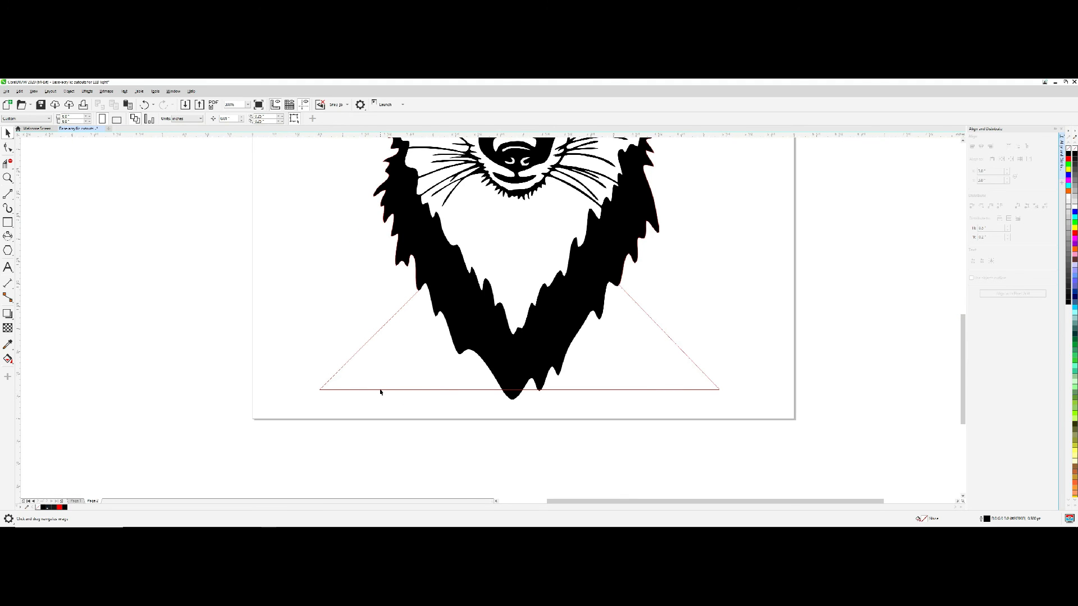
click(381, 389)
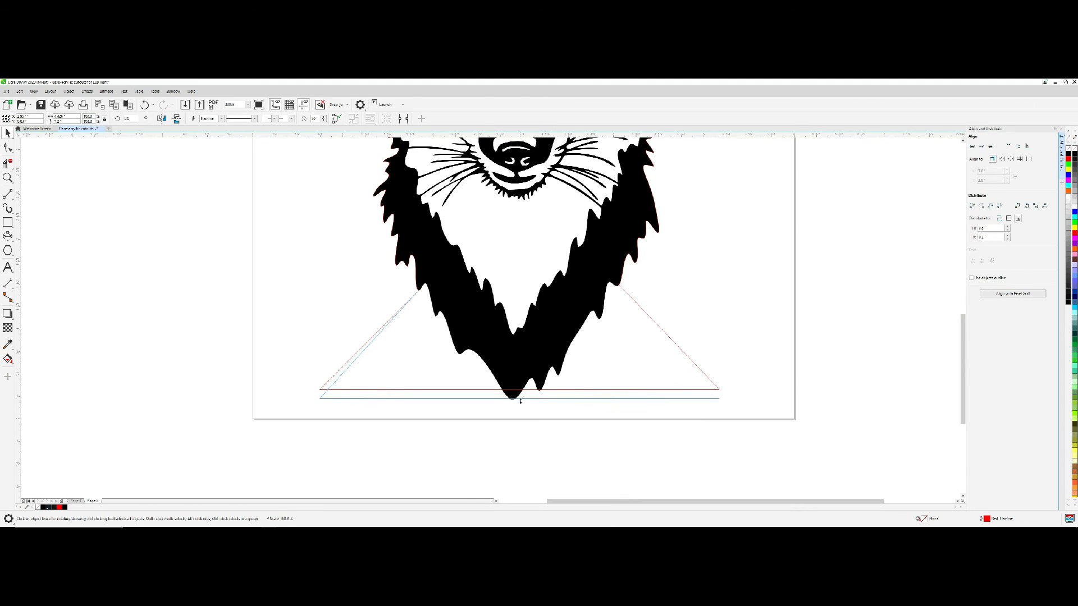
Snap the right slanted side's end node onto the fox's red outline at the cheek notch
click(519, 395)
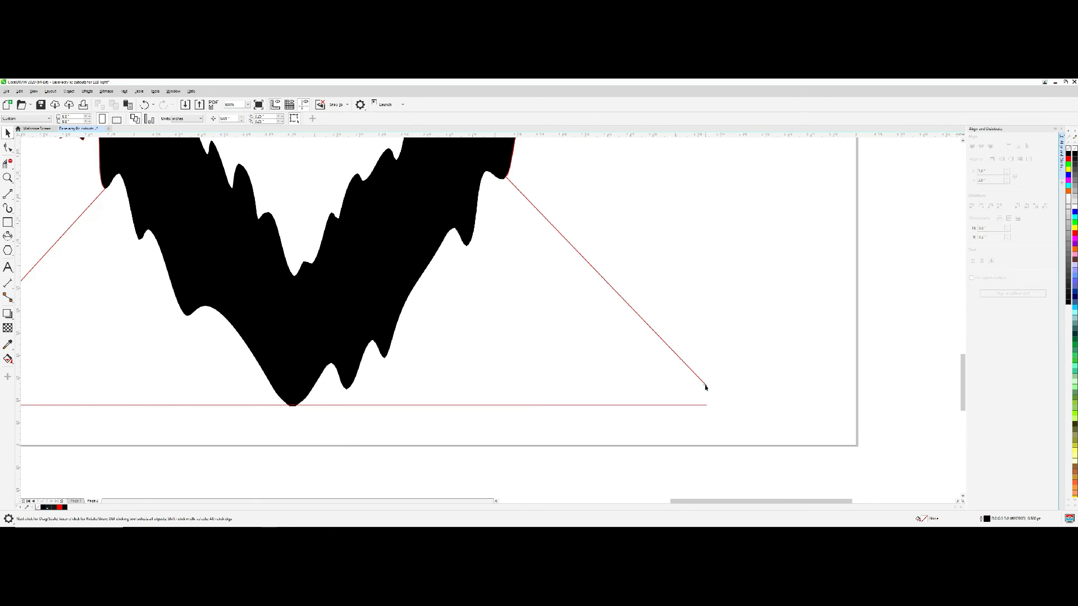
click(705, 385)
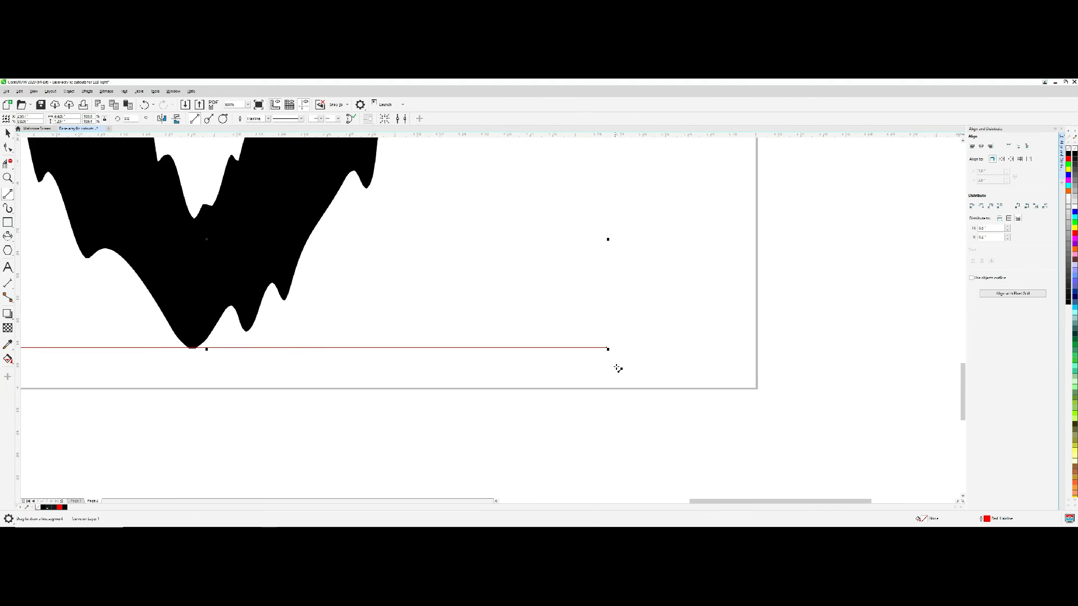
scroll(up, 3)
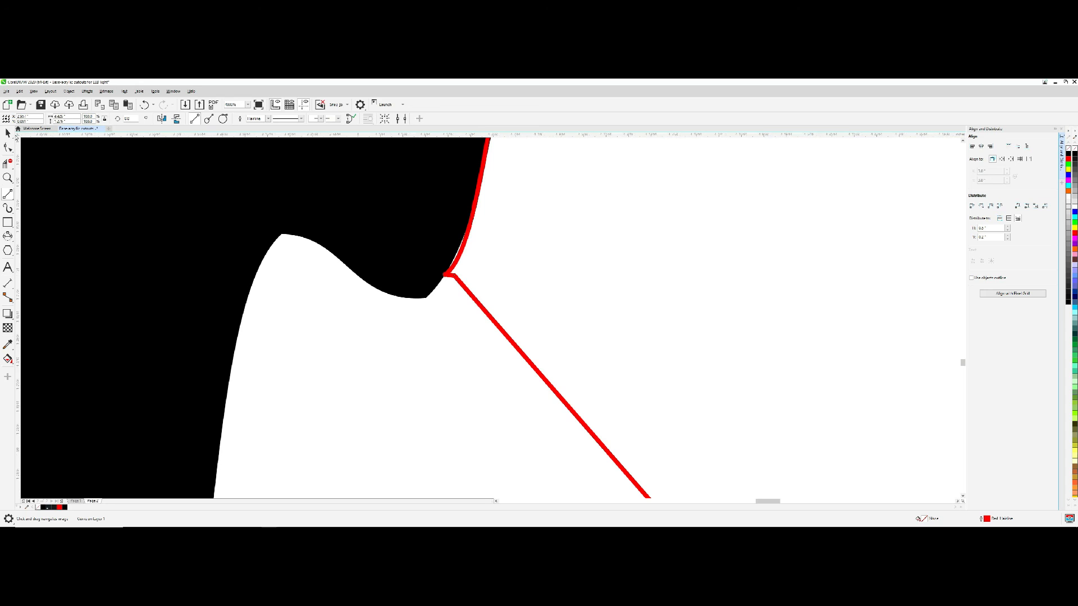
click(448, 275)
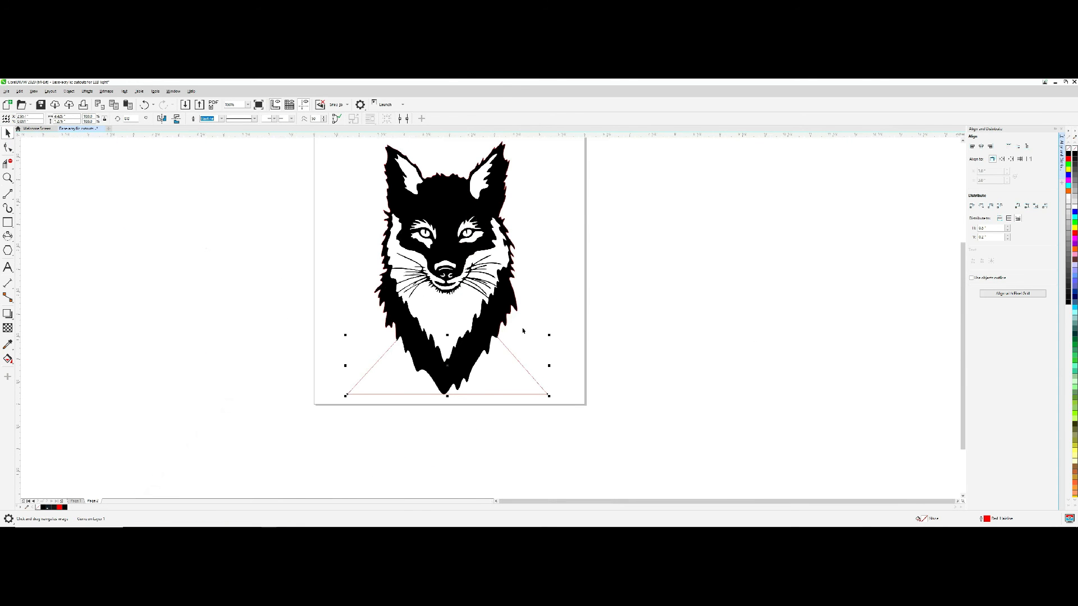
mouse_move(262, 398)
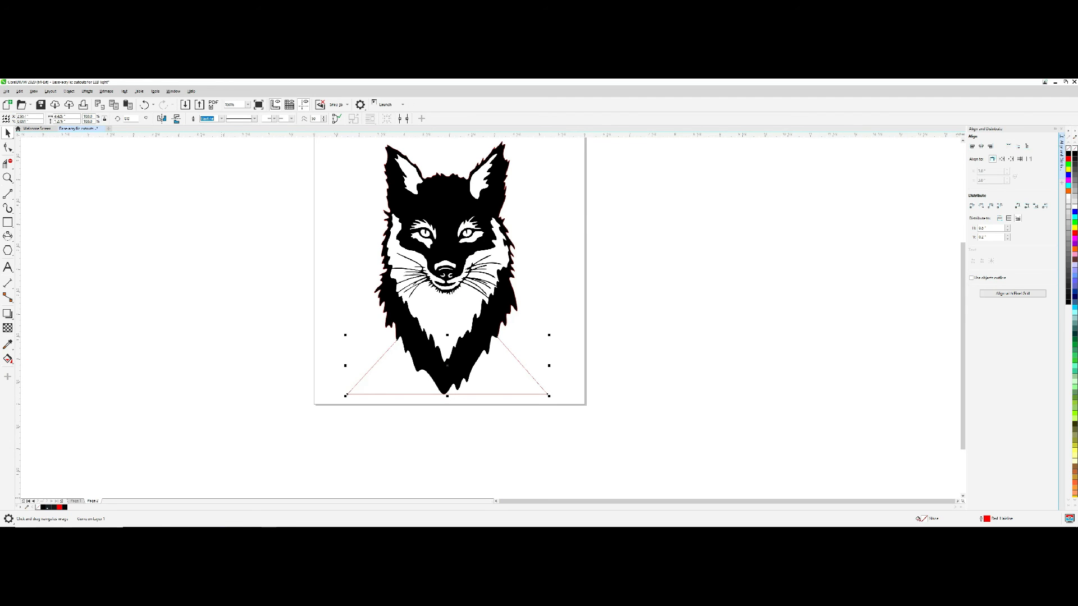
mouse_move(262, 508)
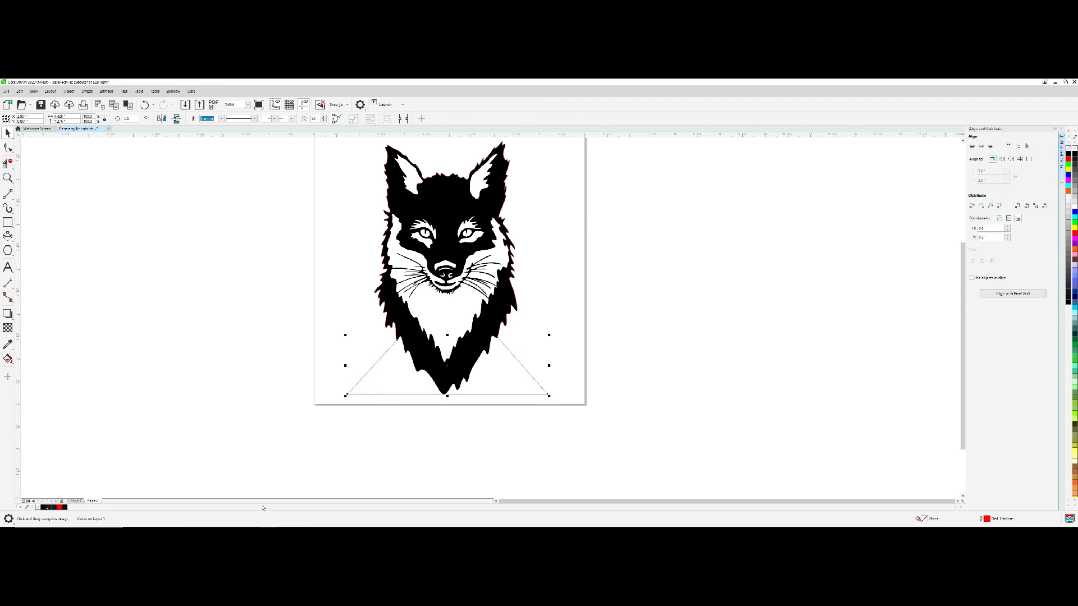